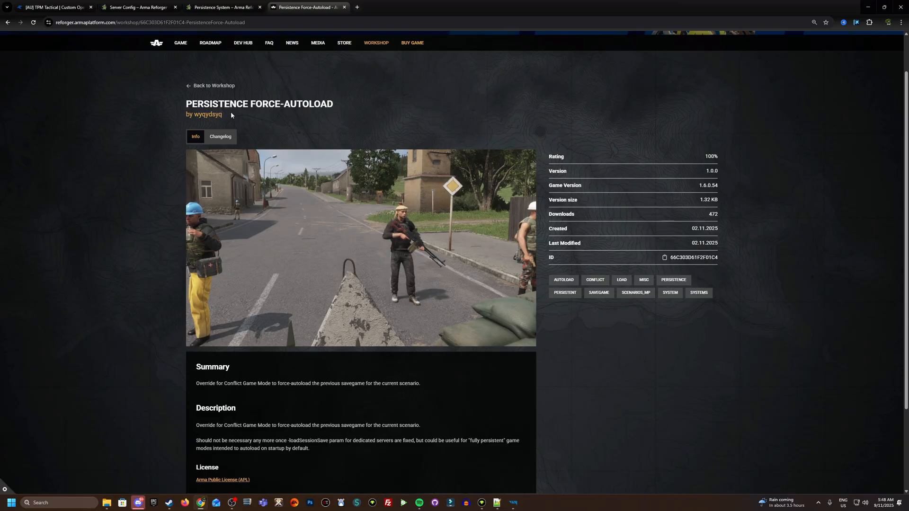
mouse_move(156, 226)
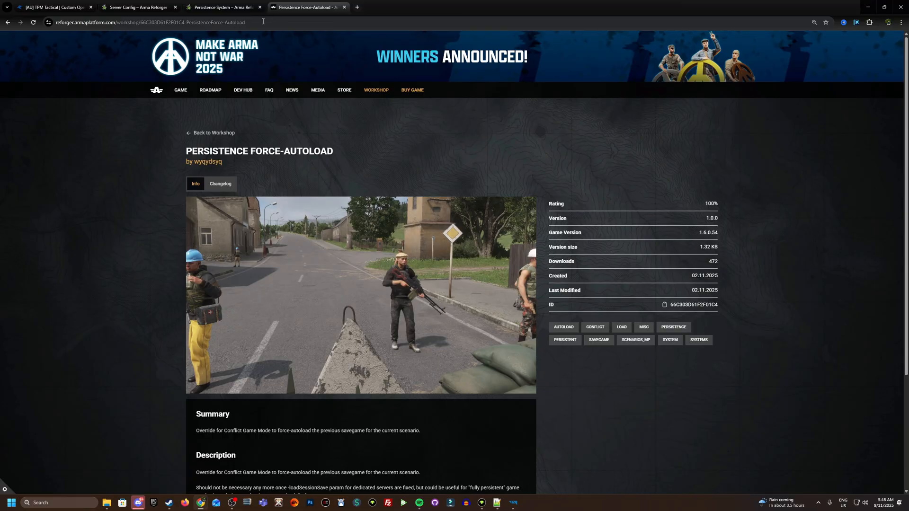
mouse_move(271, 40)
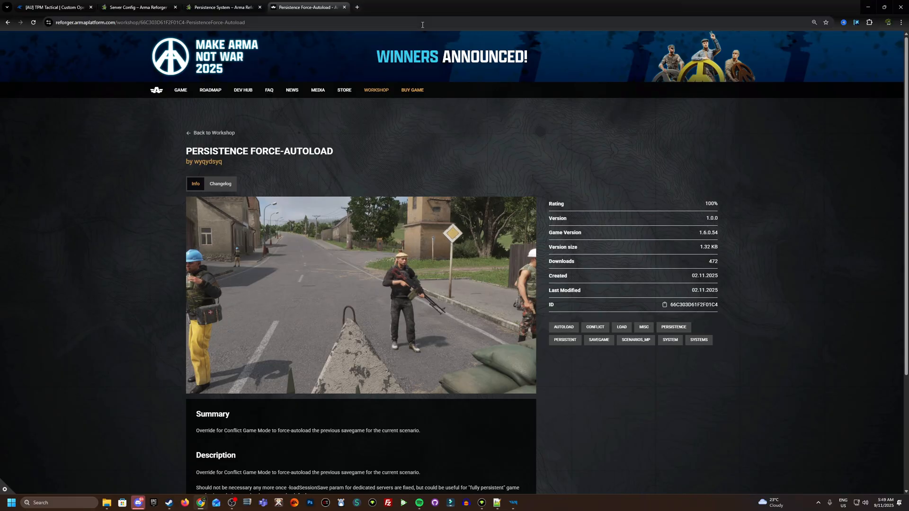
mouse_move(520, 3)
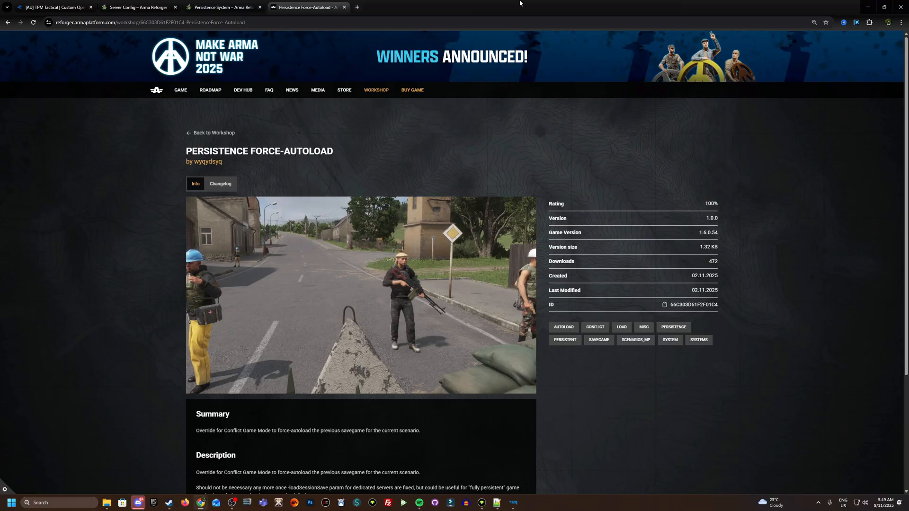
Step: Bring up the Persistence System article for Arma Reforger in the wiki
click(223, 8)
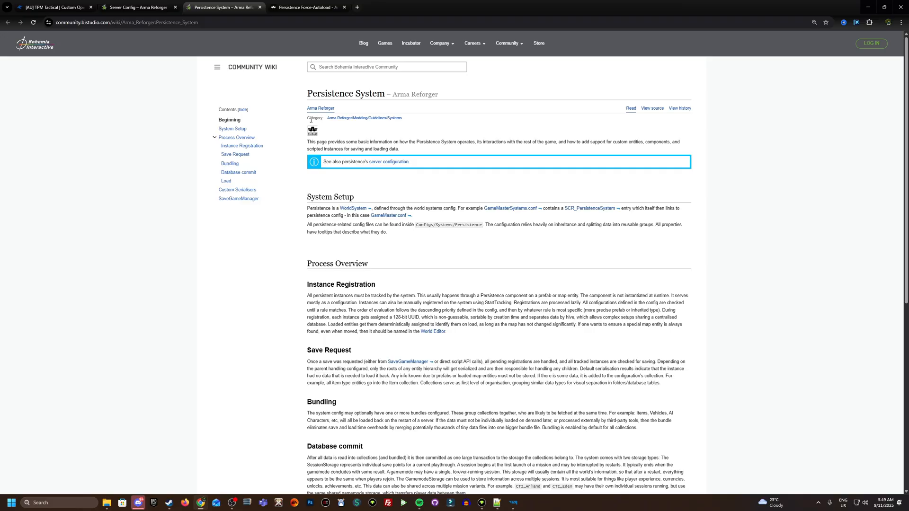
mouse_move(183, 34)
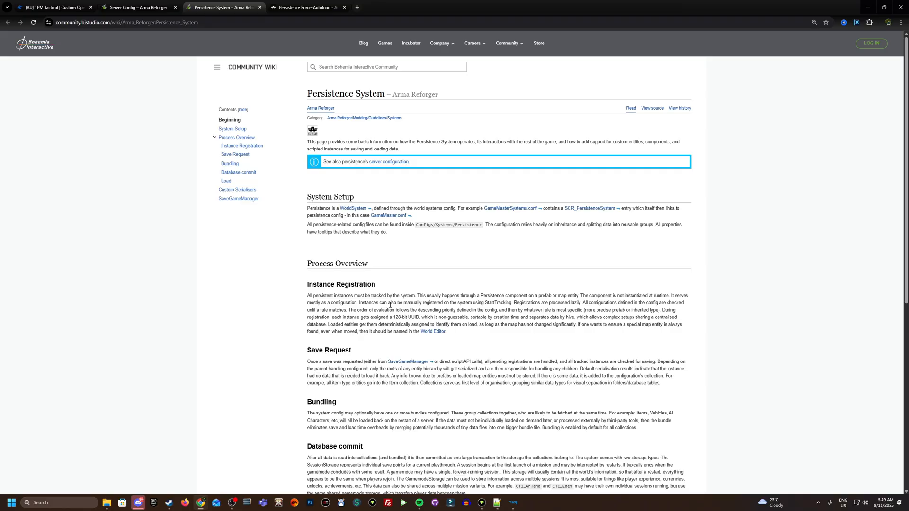
mouse_move(155, 99)
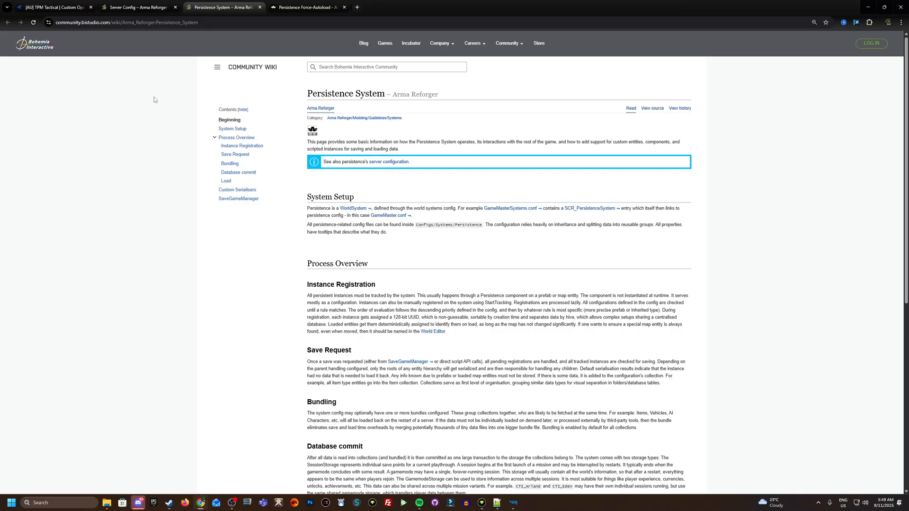
Step: Read the Server Config persistence example, then show the server's file manager
click(137, 8)
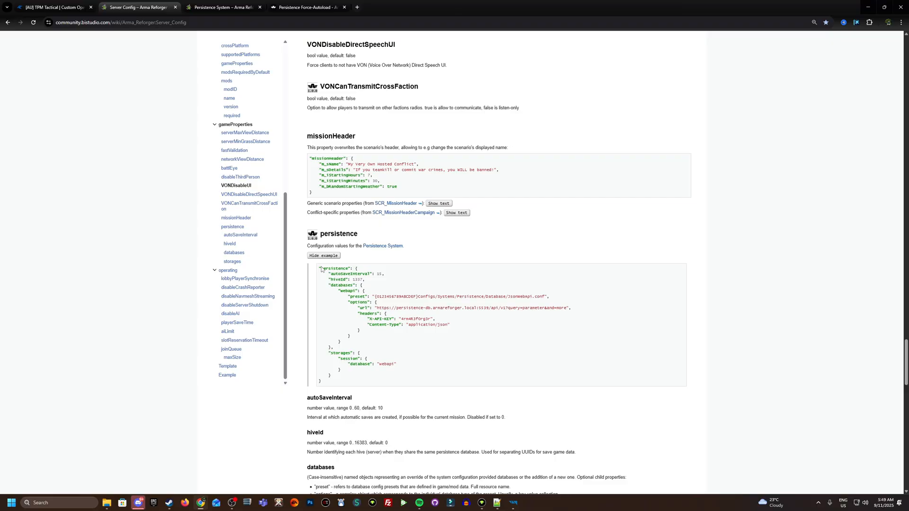
mouse_move(378, 383)
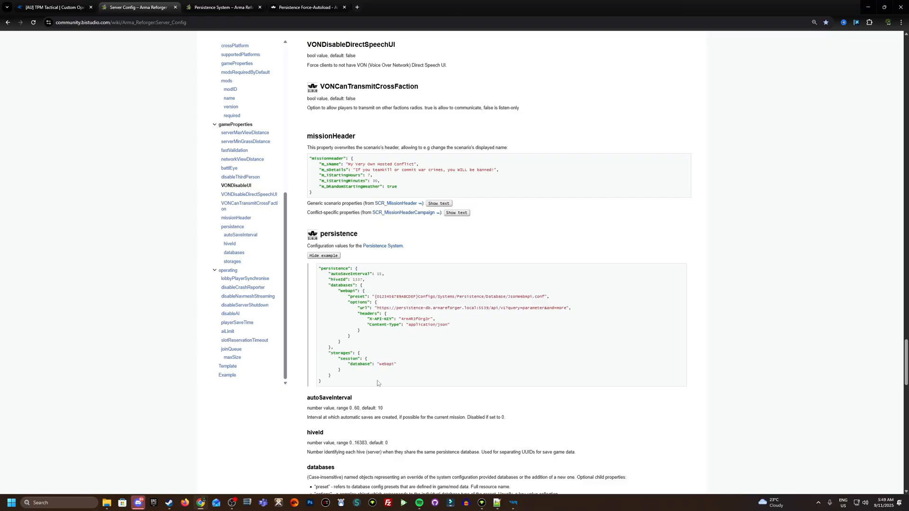
mouse_move(393, 332)
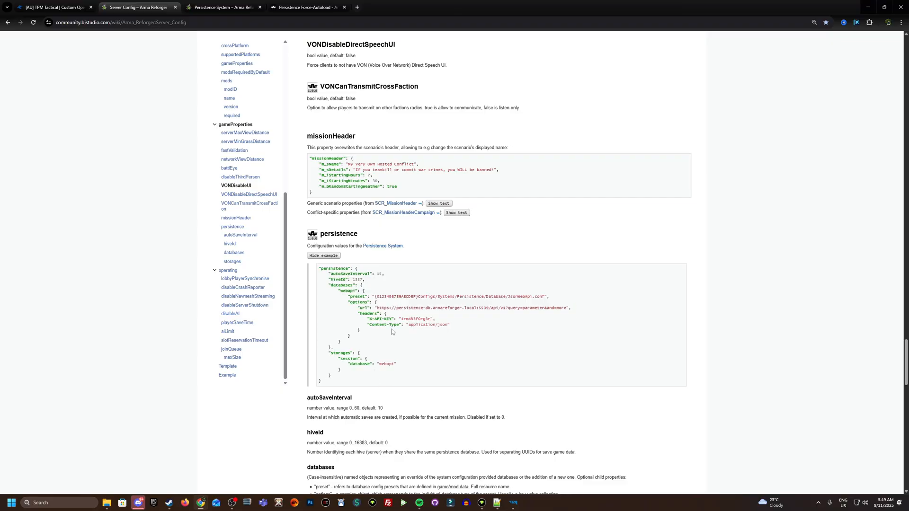
click(52, 8)
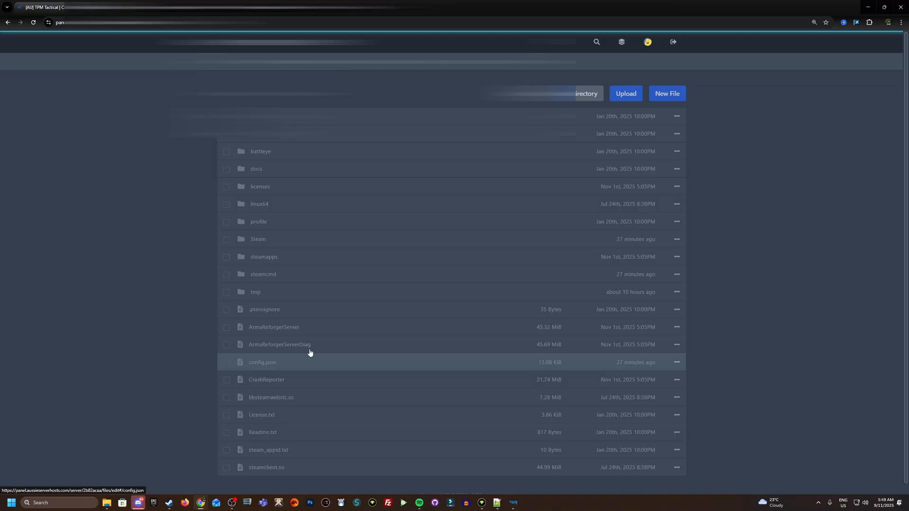
Step: Open config.json in the file editor and scroll to its persistence block
click(262, 362)
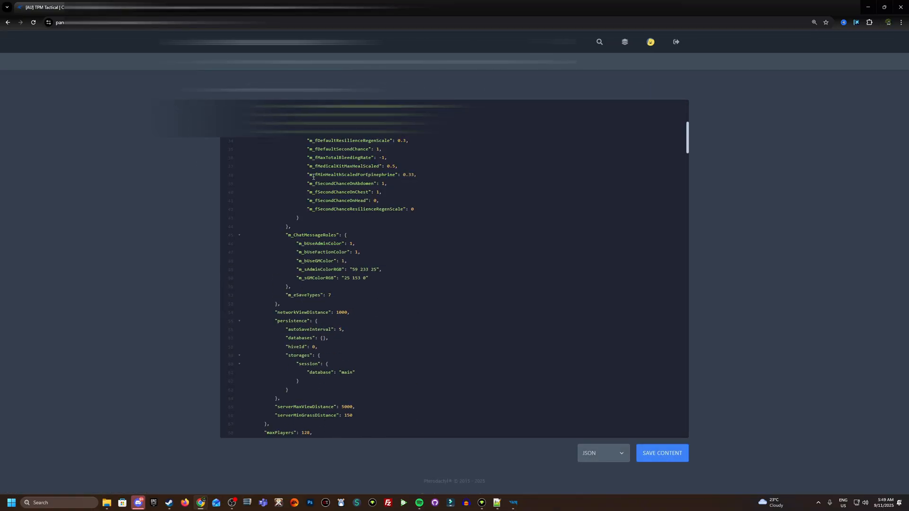
scroll(down, 3)
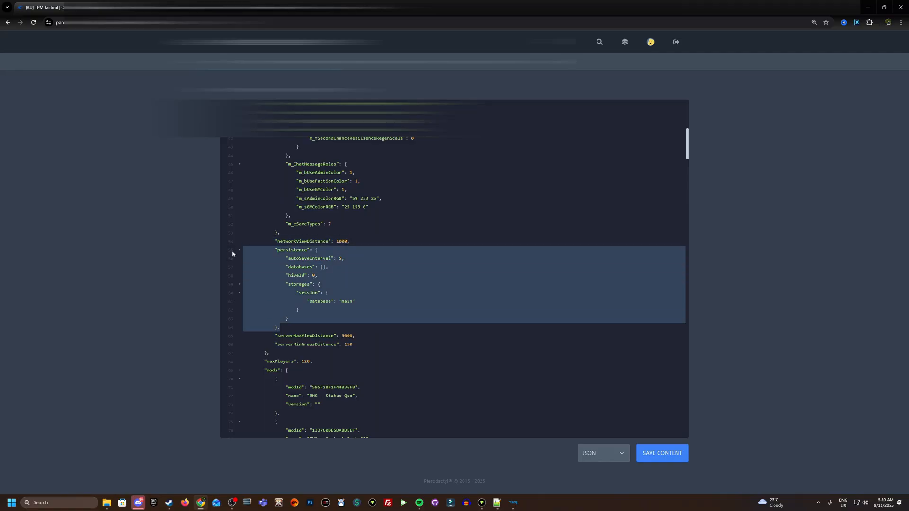
mouse_move(292, 259)
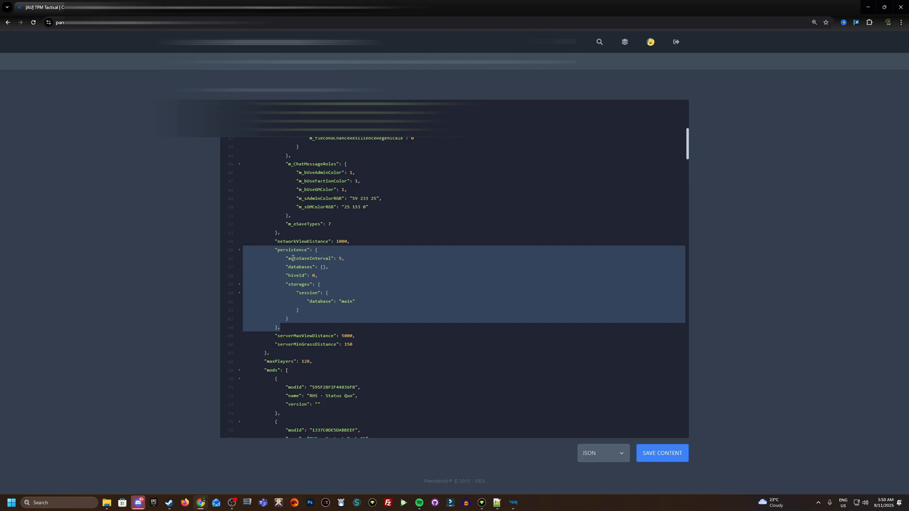
mouse_move(235, 254)
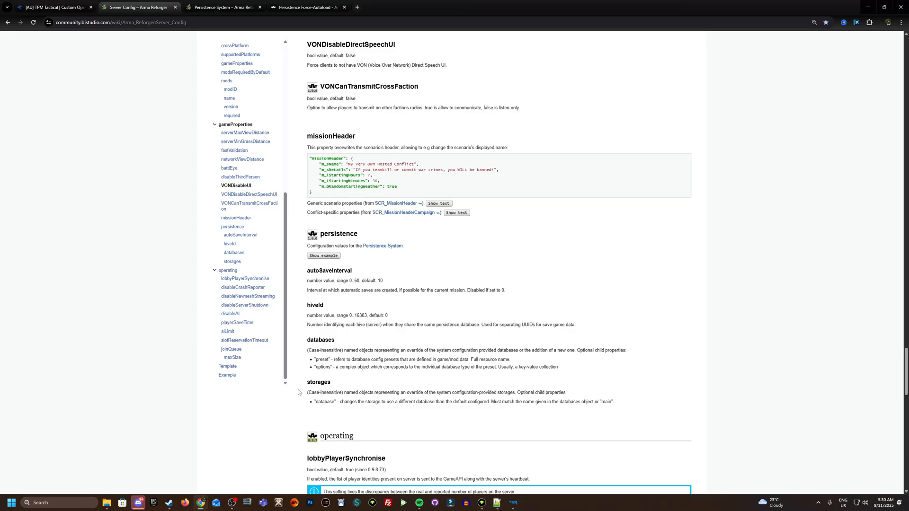
Step: Revisit the Persistence System article, Force-Autoload mod page, and Server Config page
click(228, 9)
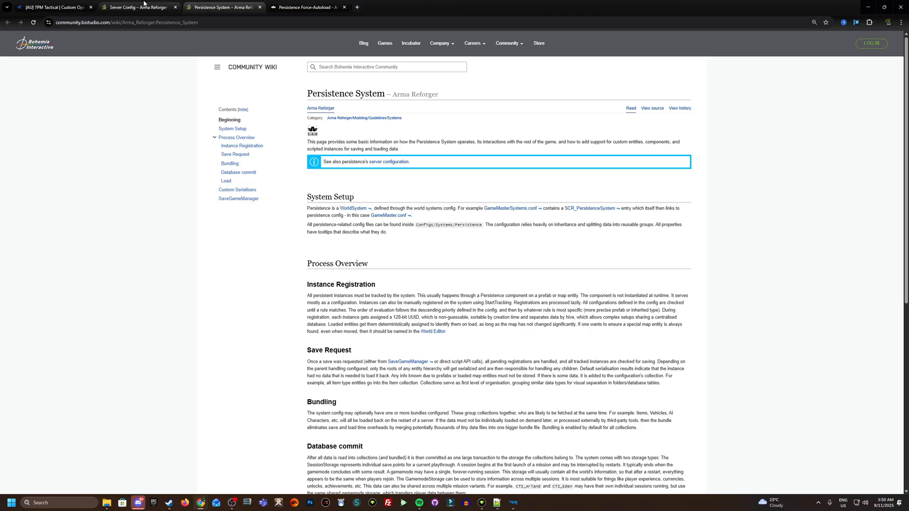
mouse_move(300, 8)
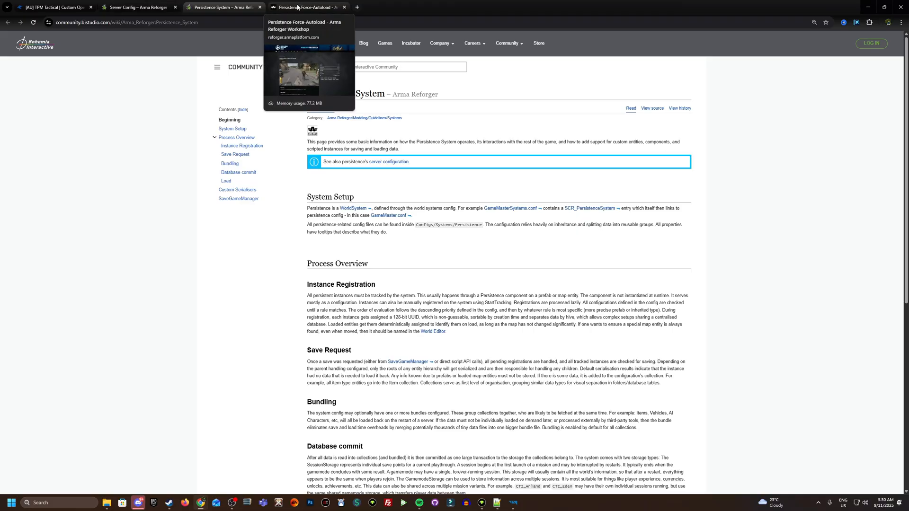
click(307, 7)
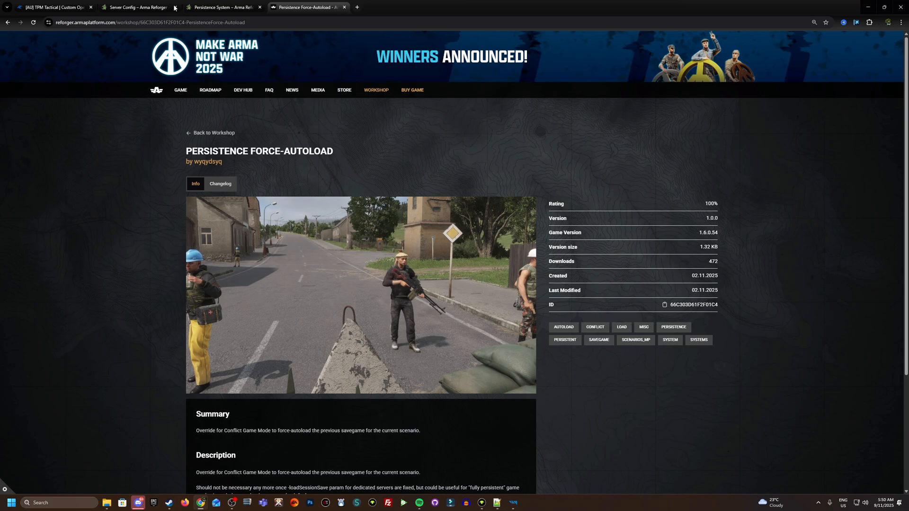
click(137, 8)
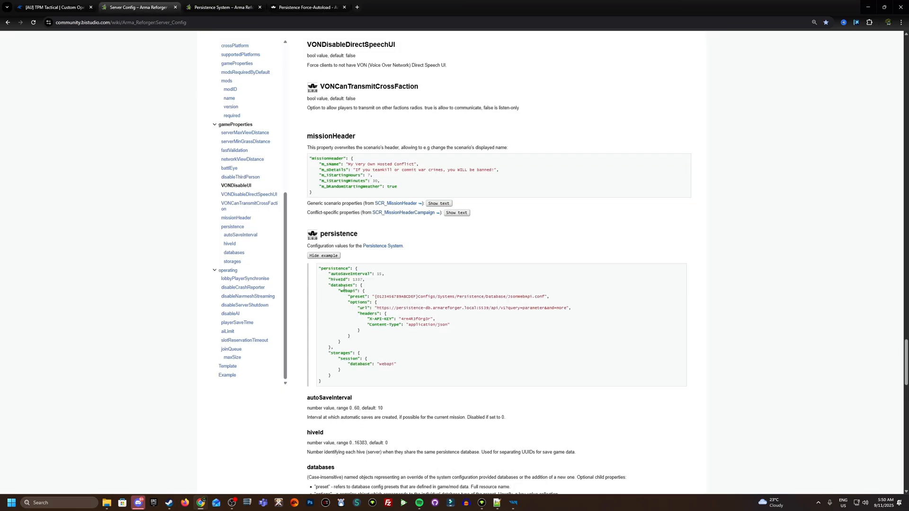
mouse_move(364, 268)
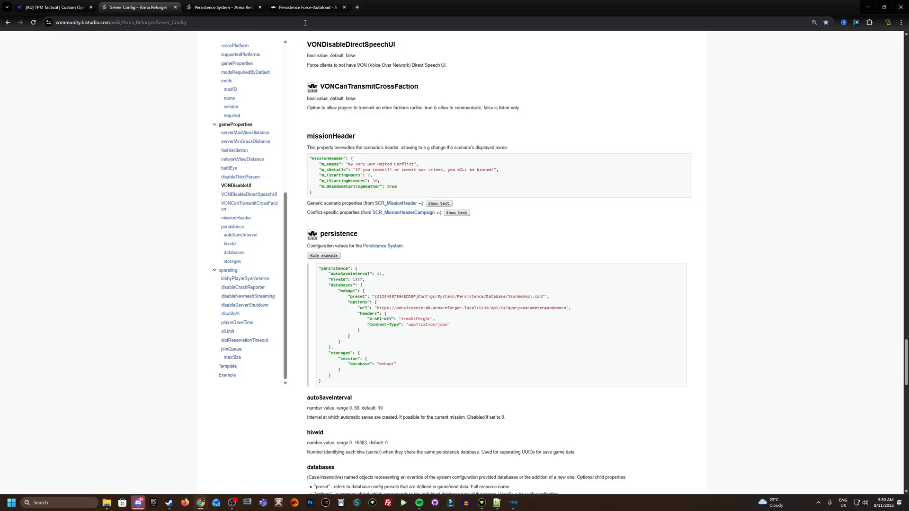
mouse_move(321, 26)
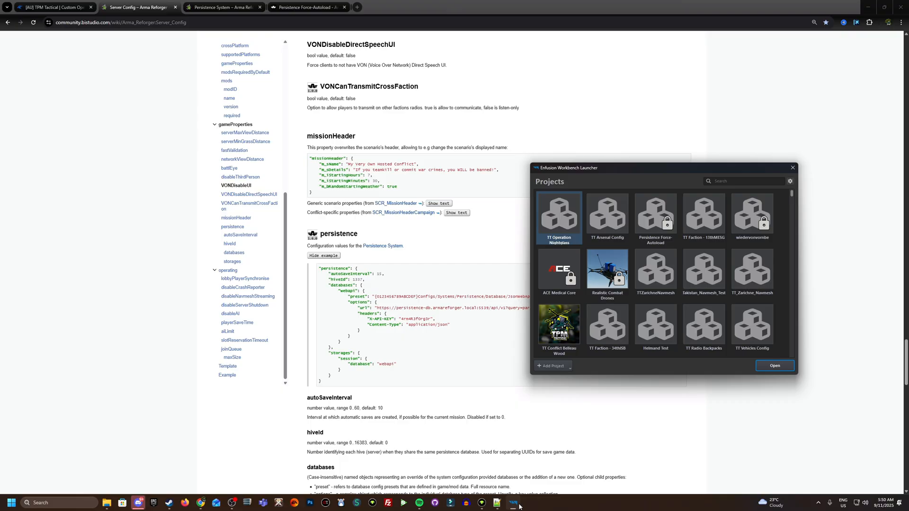
Step: Create a new Workbench project named 'TT GM Example'
click(552, 366)
text(TT GM E)
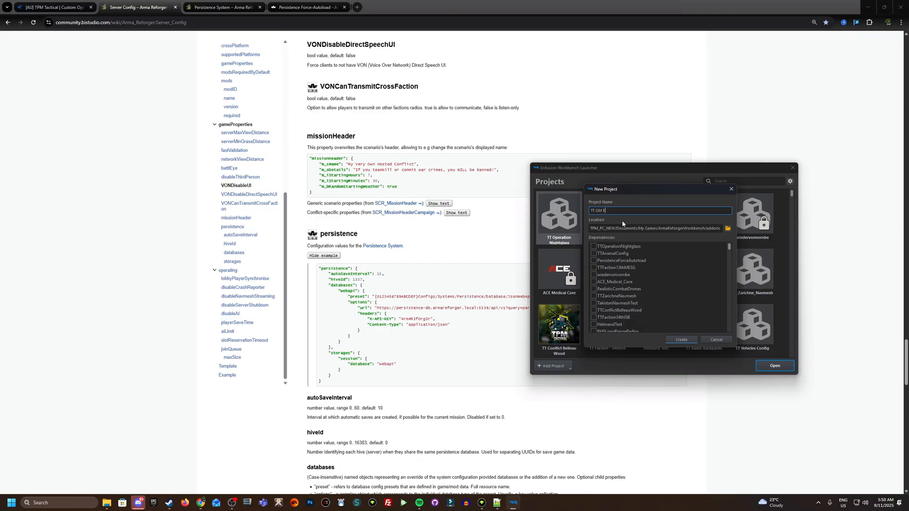
text(xample)
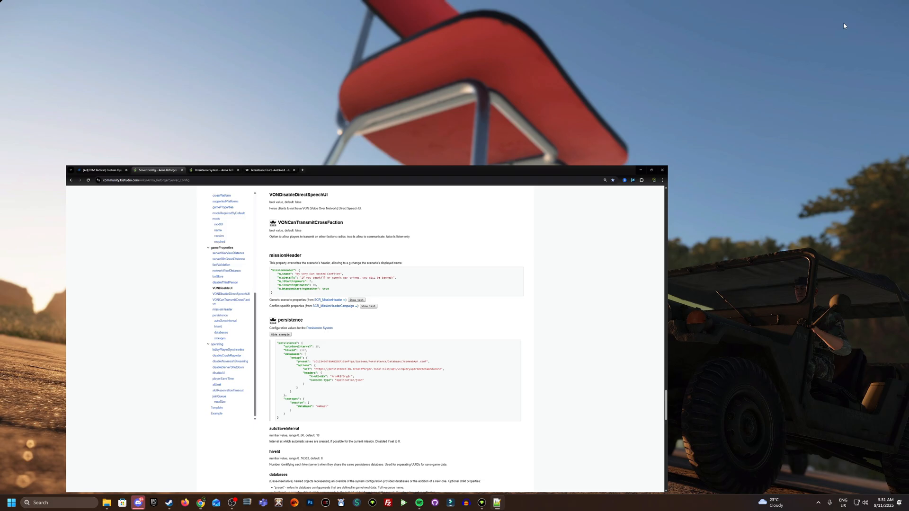
click(640, 170)
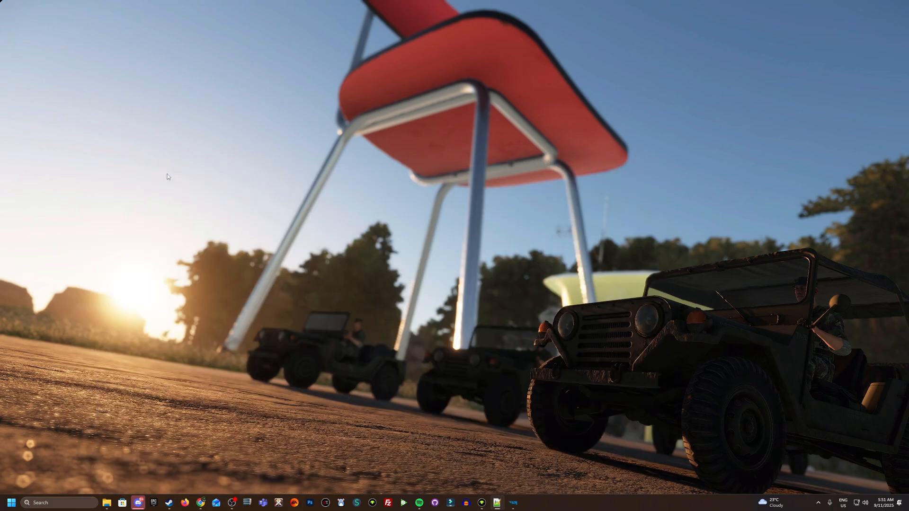
mouse_move(526, 480)
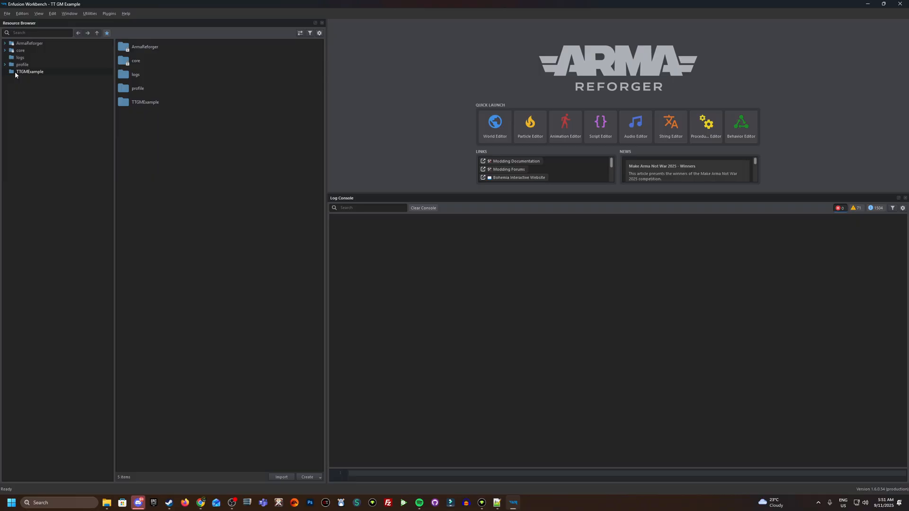
Step: Expand ArmaReforger Prefabs and list the Systems folder contents in the Resource Browser
click(4, 45)
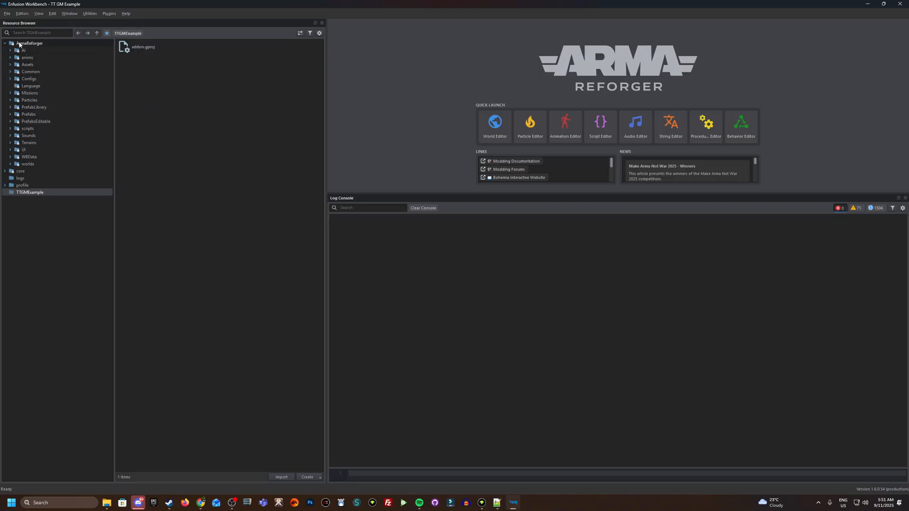
mouse_move(25, 43)
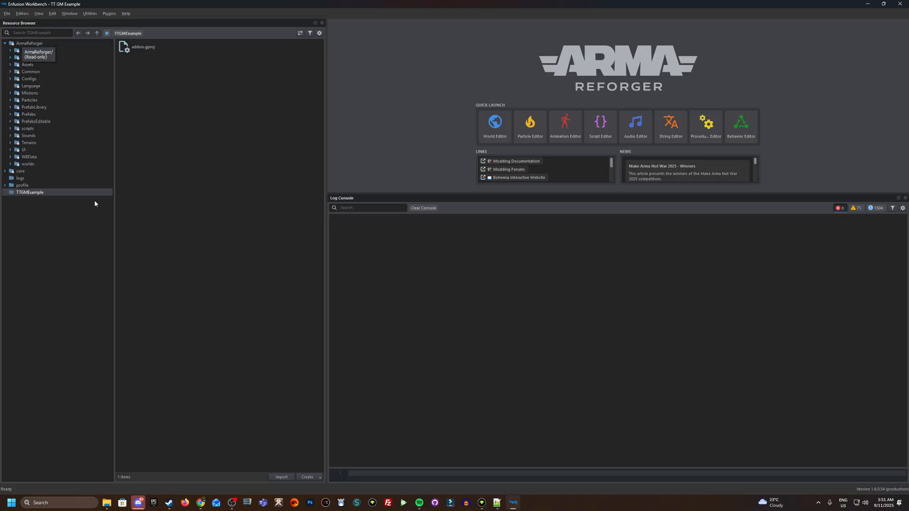
click(12, 115)
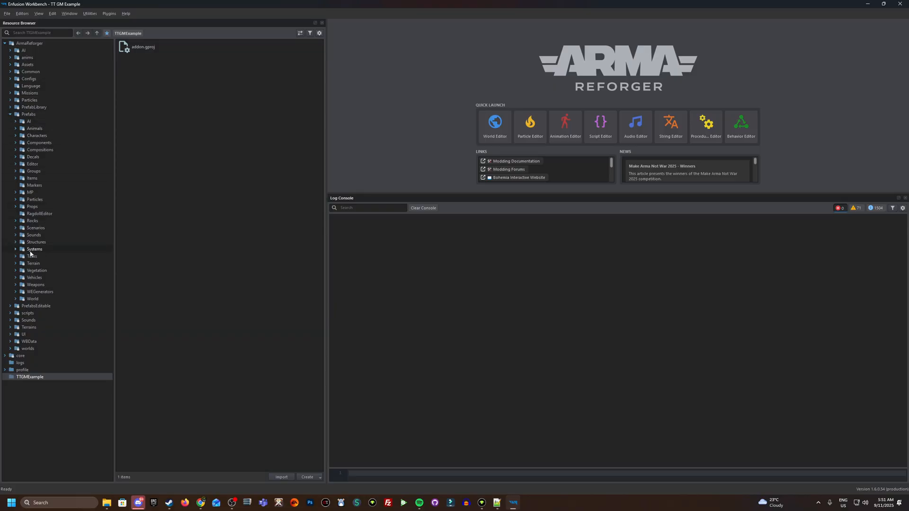
click(16, 250)
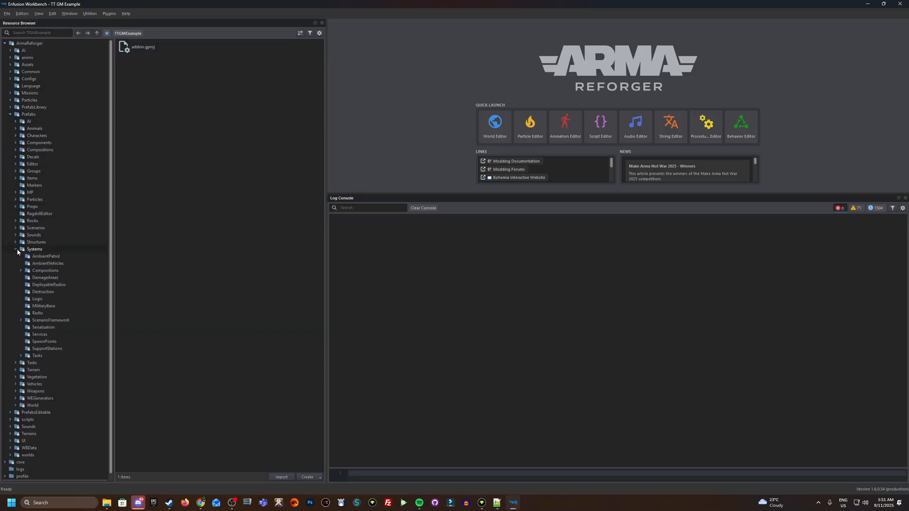
click(46, 256)
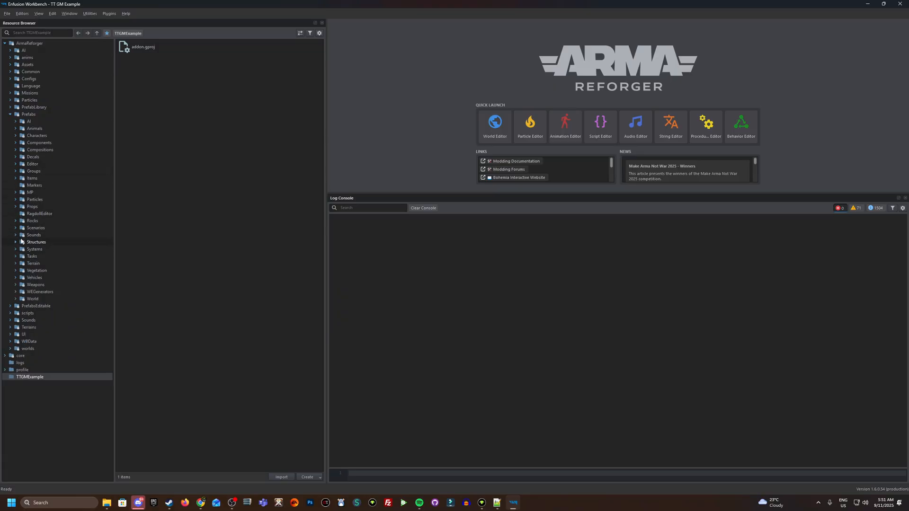
click(34, 249)
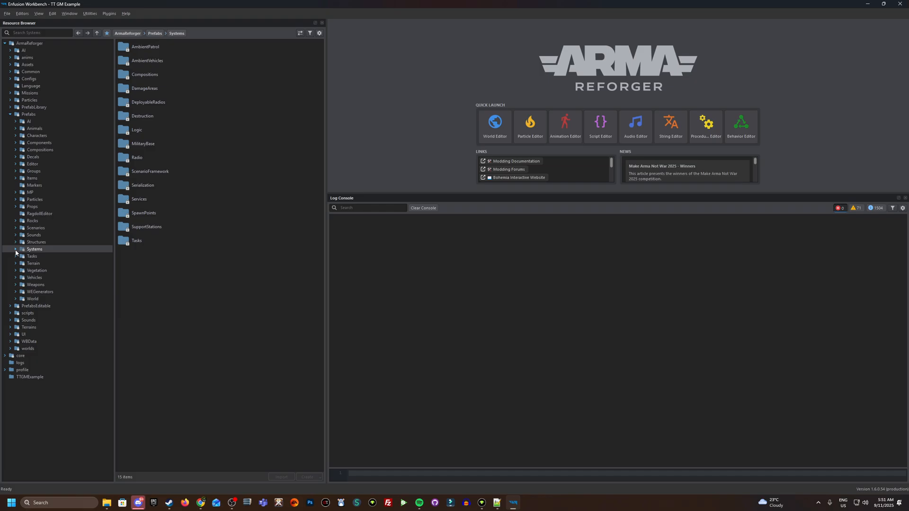
click(16, 249)
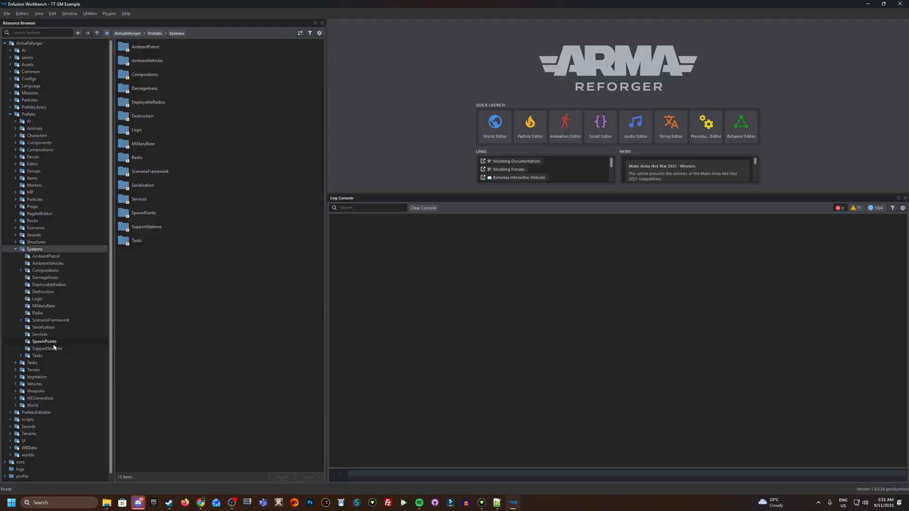
mouse_move(39, 130)
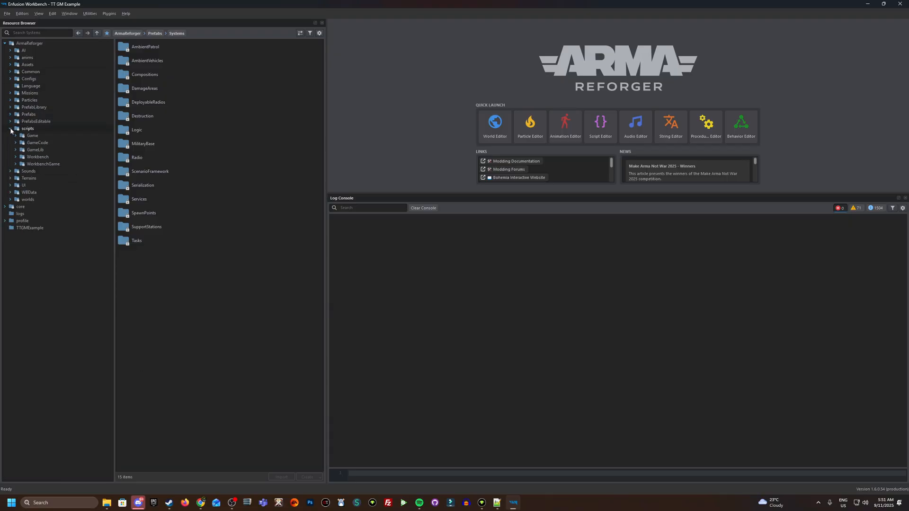
Step: Navigate to scripts > Game > GameMode in the base game's resources
click(16, 136)
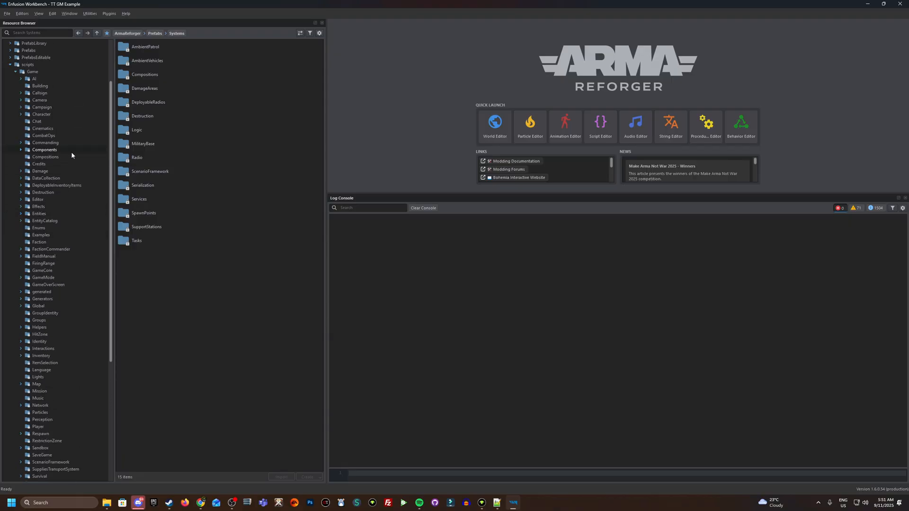
mouse_move(65, 152)
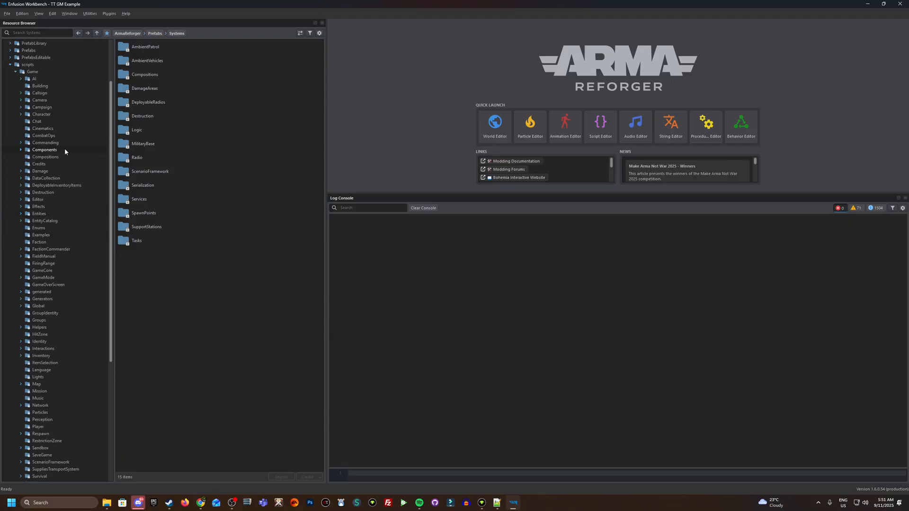
scroll(down, 3)
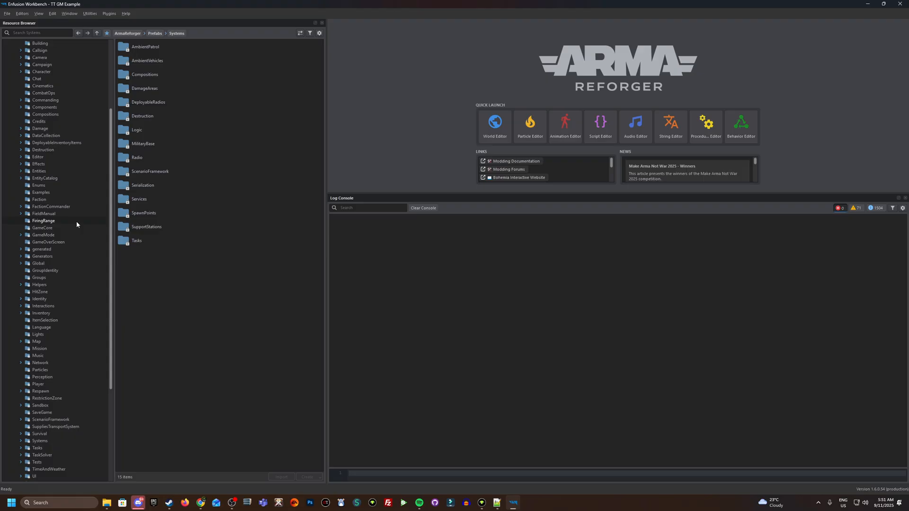
click(42, 235)
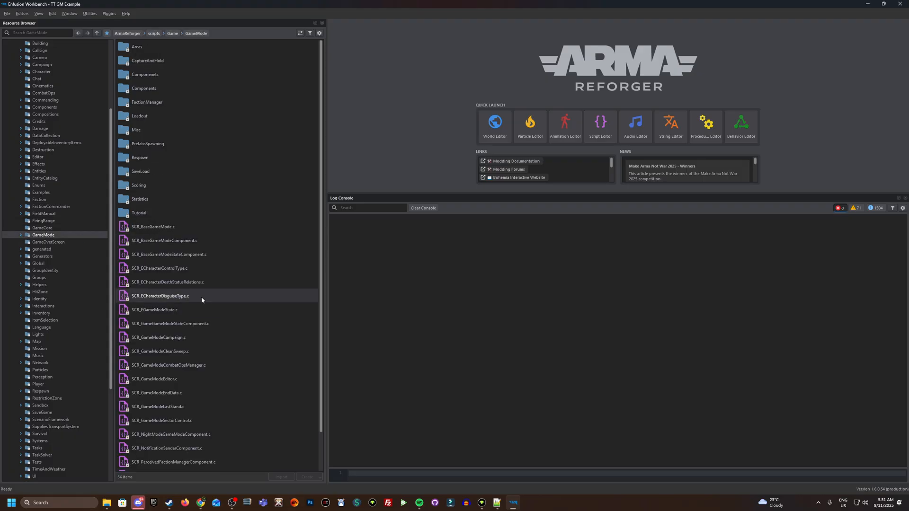
click(160, 351)
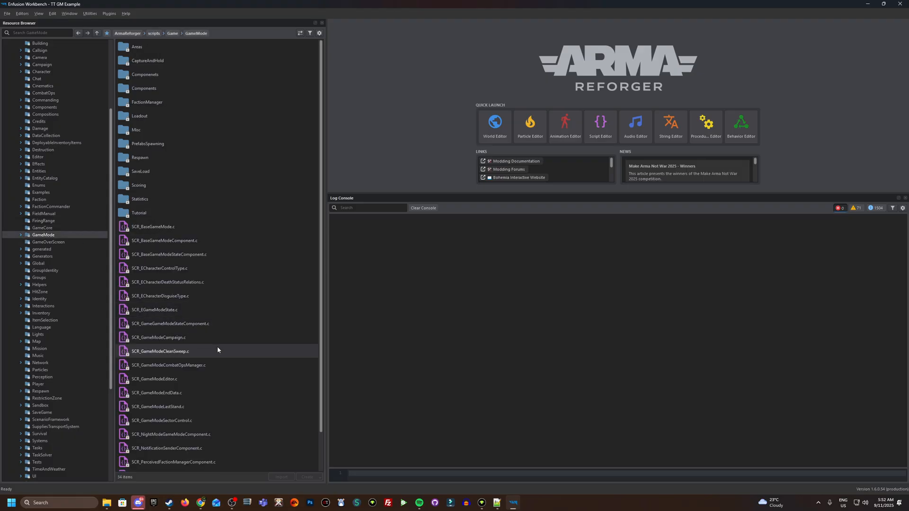
click(158, 337)
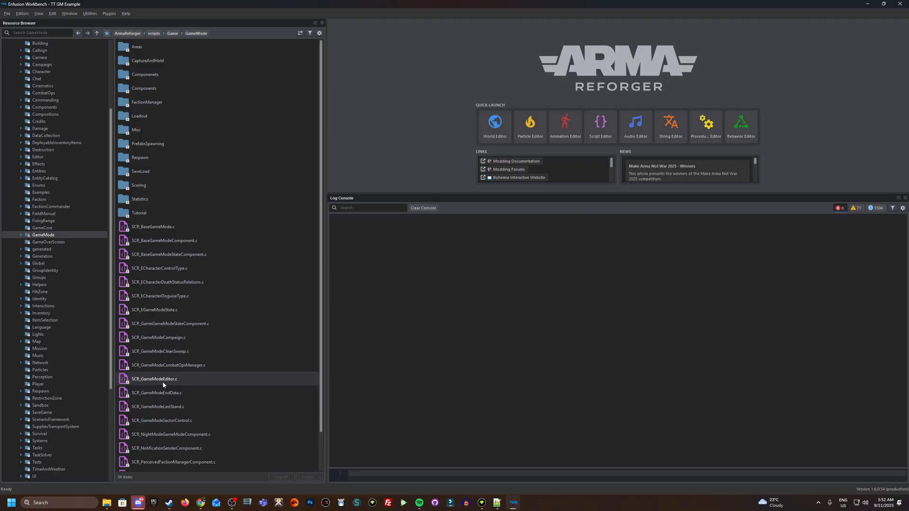
mouse_move(161, 384)
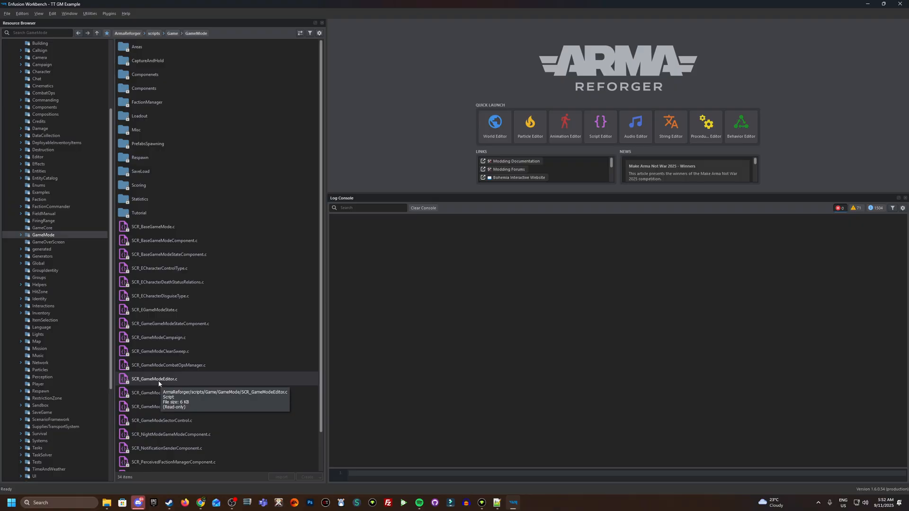
mouse_move(174, 381)
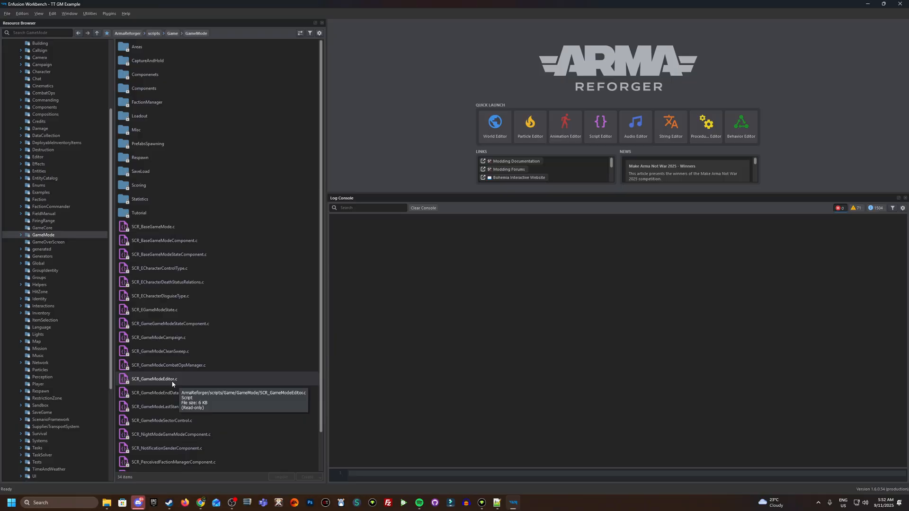
Step: Duplicate SCR_GameModeEditor.c into the TTGMExample project's GameMode folder
right_click(155, 379)
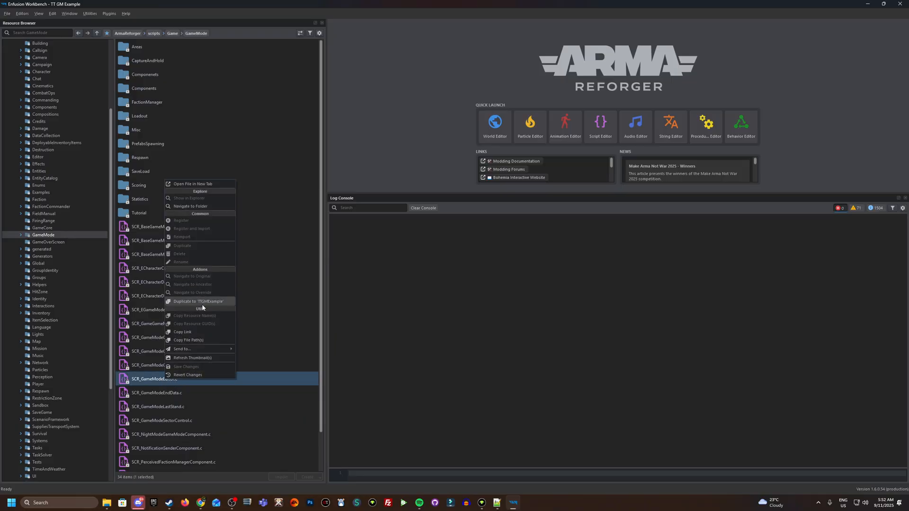
click(191, 302)
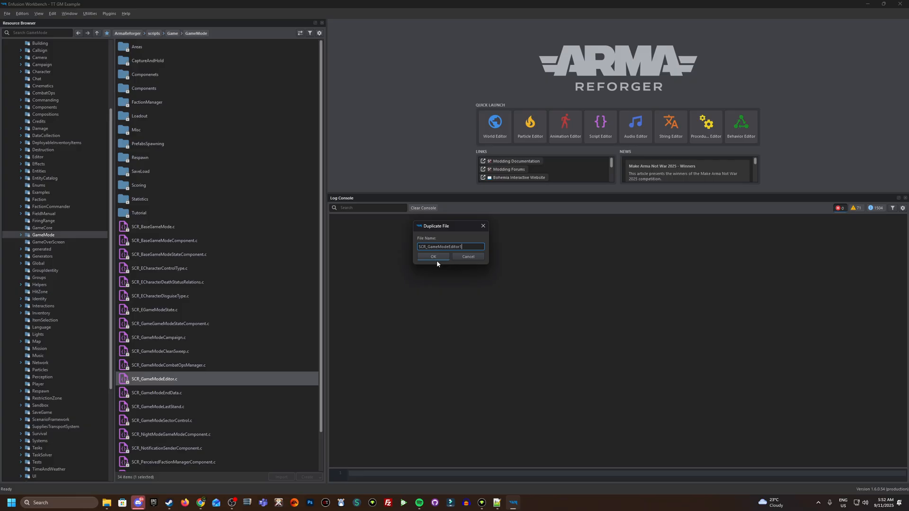
click(433, 257)
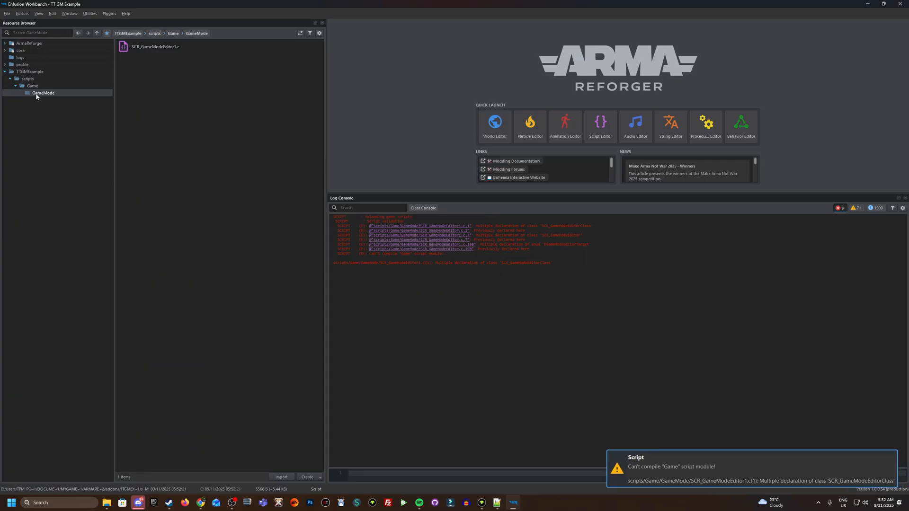
click(156, 62)
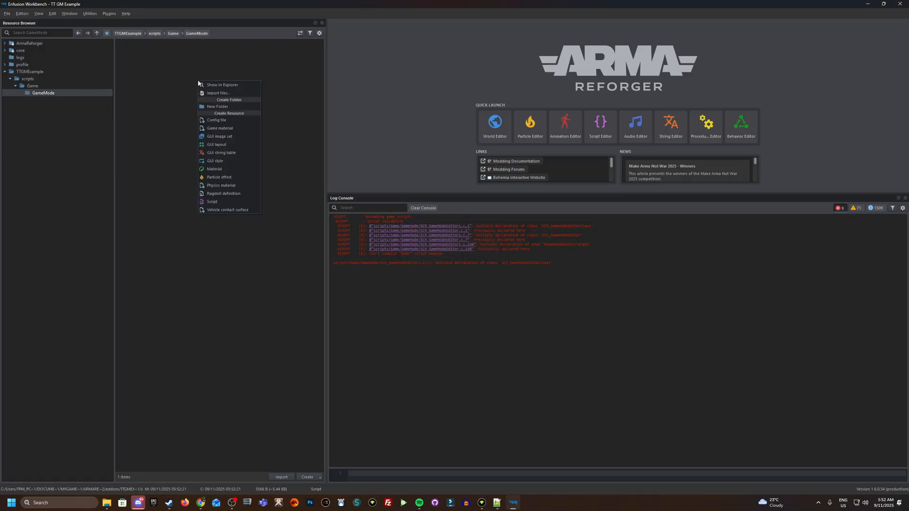
Step: Create a new TCR_GameModeEditor.c script in the project's GameMode folder
click(212, 201)
text(TCR_GameModeEditor)
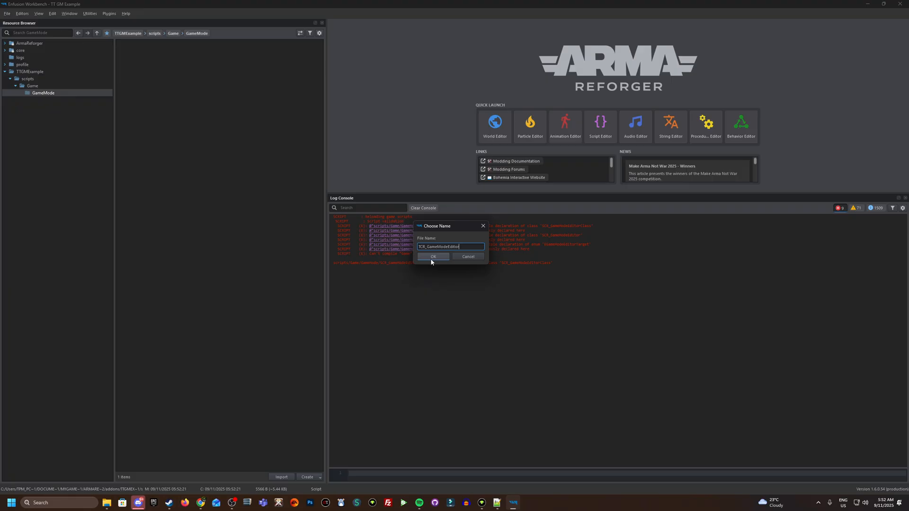
click(433, 257)
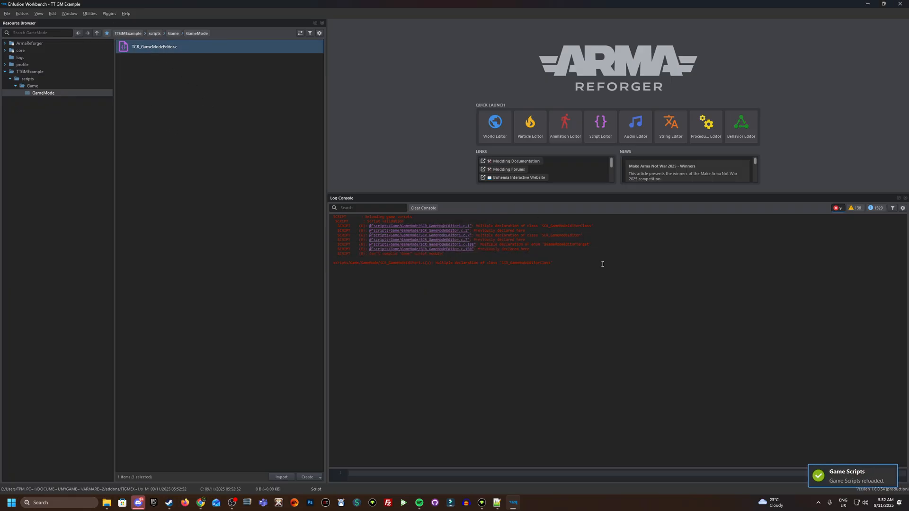
mouse_move(535, 496)
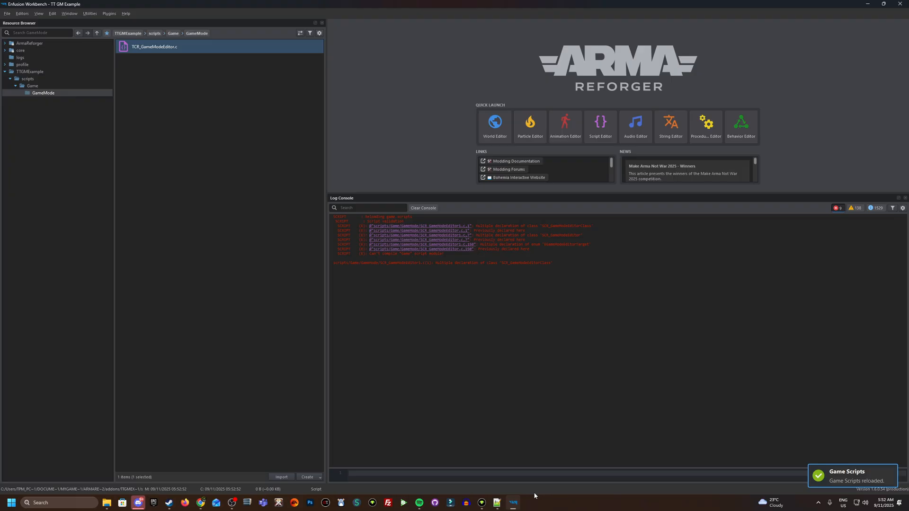
mouse_move(293, 172)
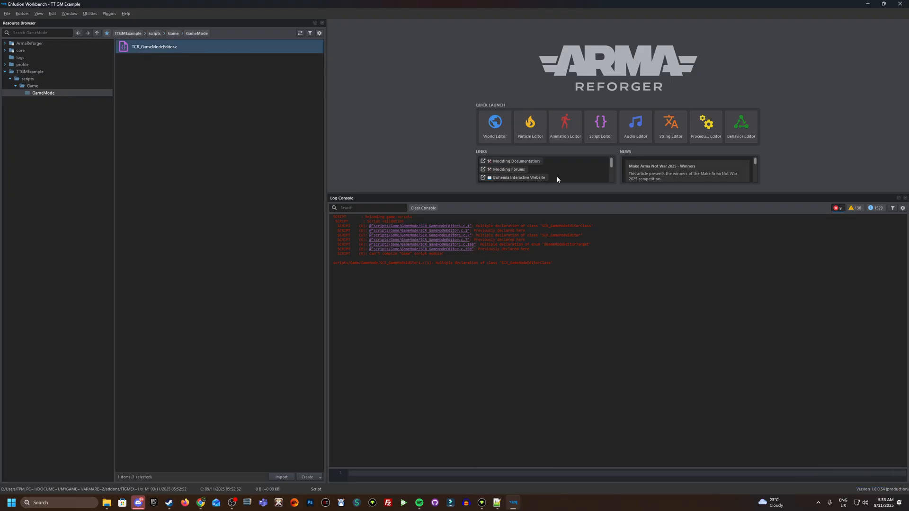
click(600, 124)
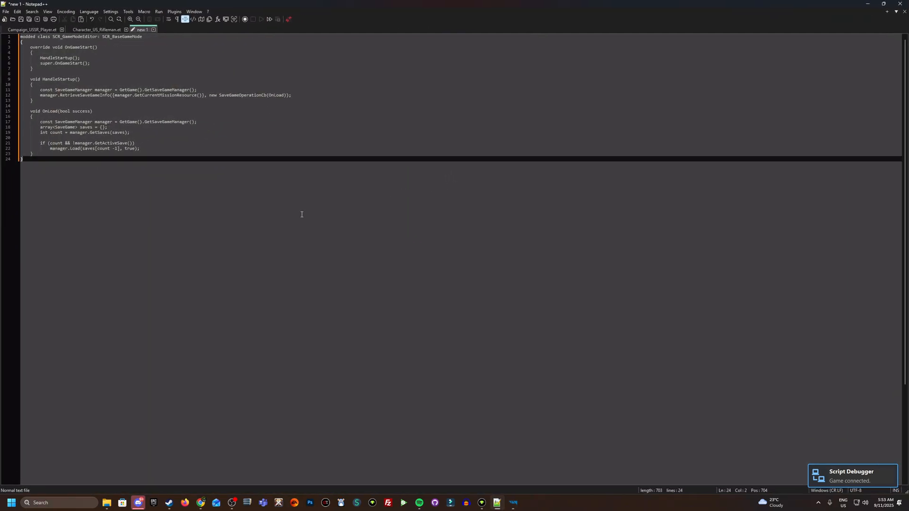
Step: Copy the prepared modded SCR_GameModeEditor code from Notepad++ into TCR_GameModeEditor.c
key(ctrl+a)
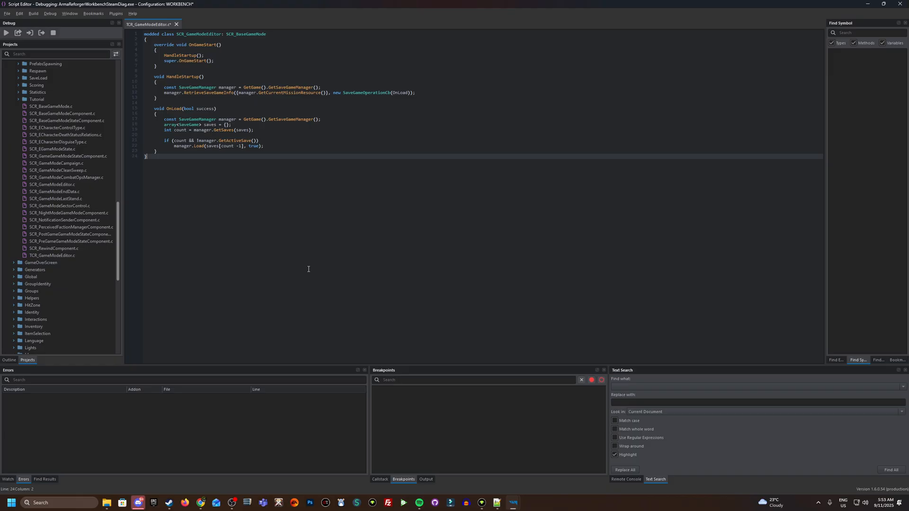
mouse_move(206, 50)
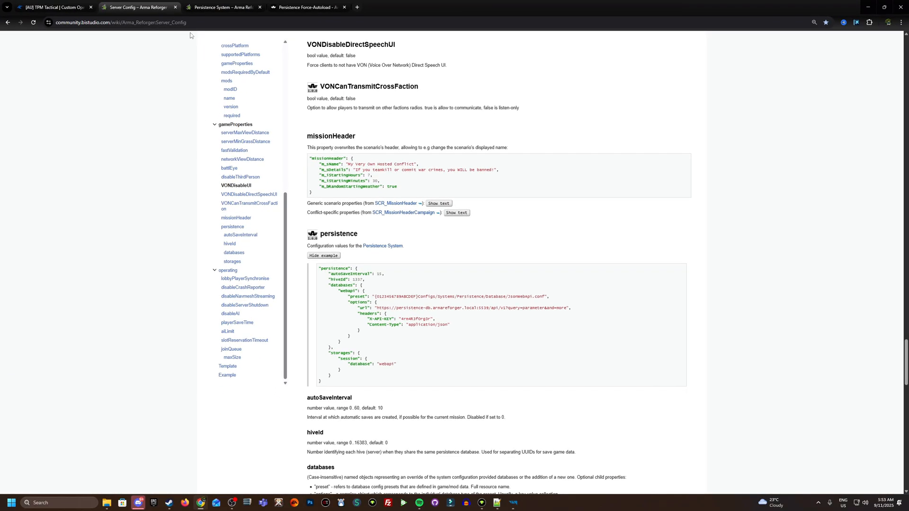
Step: Show and scroll through the Persistence Force-Autoload workshop page
click(308, 7)
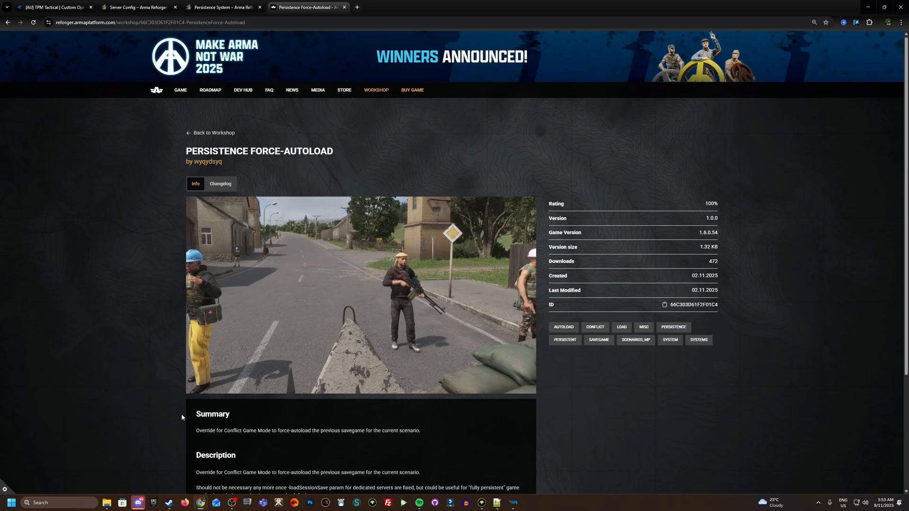
scroll(down, 3)
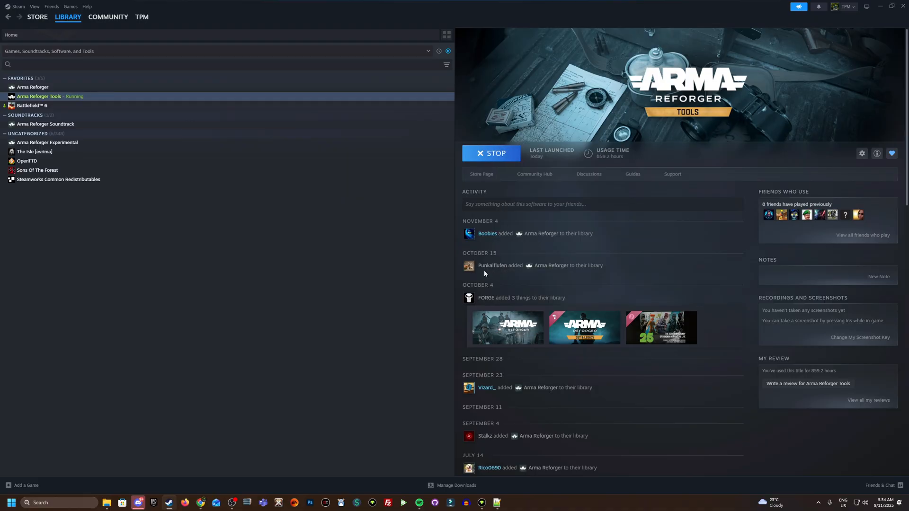
mouse_move(230, 290)
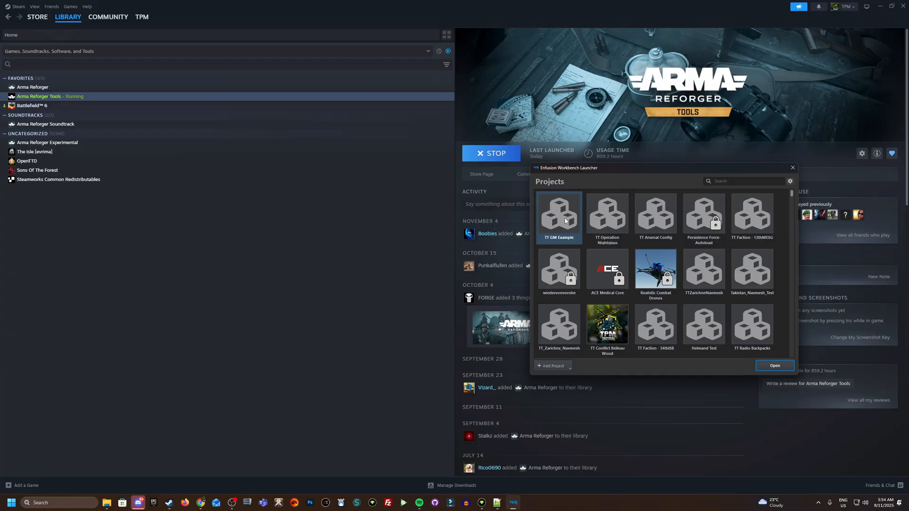
Step: Open the TT GM Example project from the launcher and browse the File menu
click(775, 365)
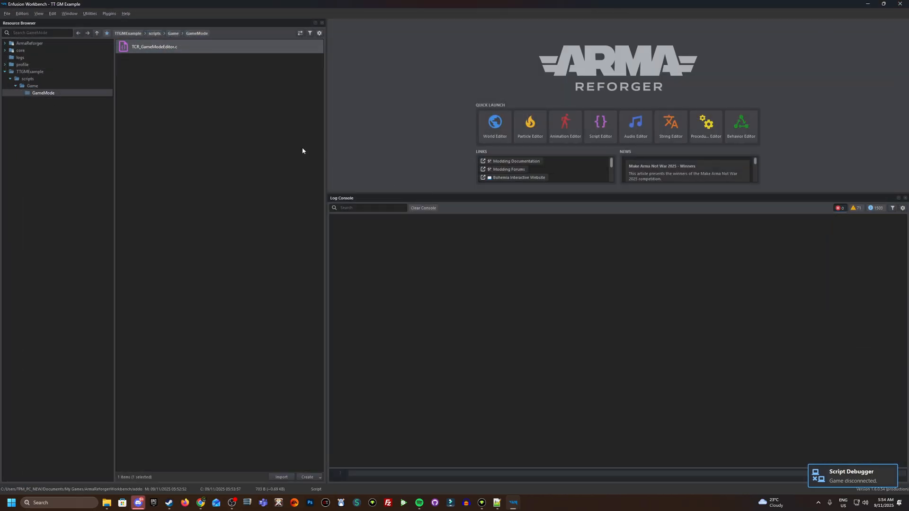
click(6, 14)
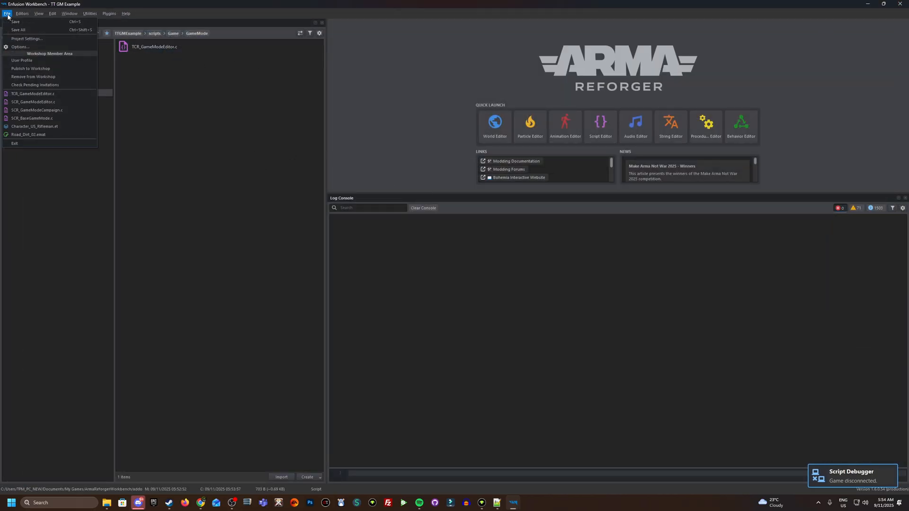
mouse_move(35, 69)
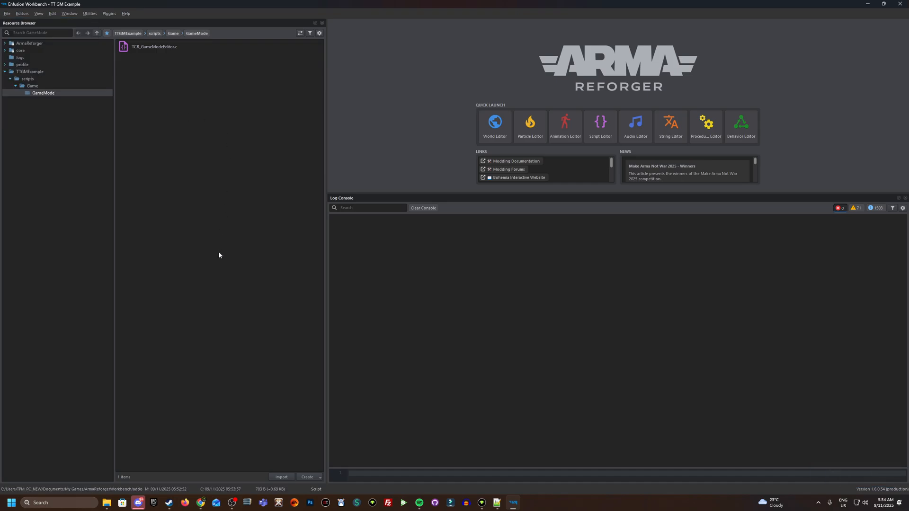
mouse_move(196, 62)
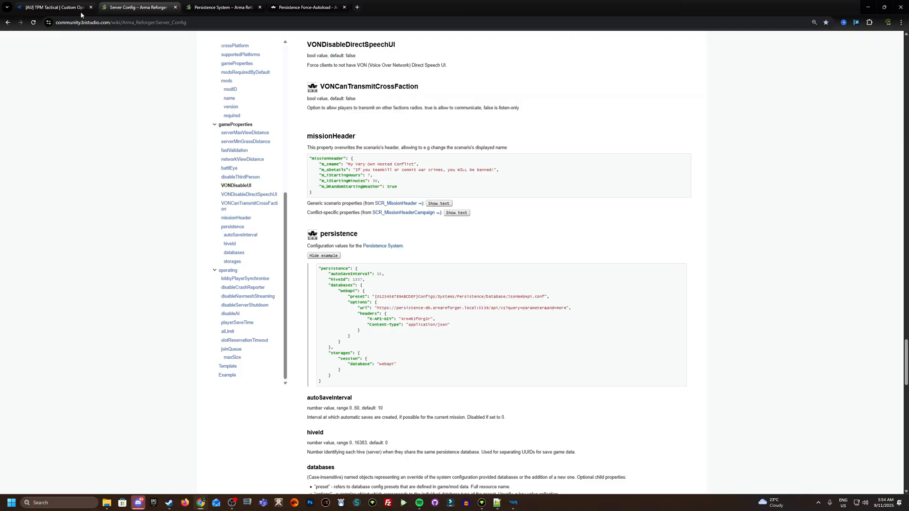
Step: Switch to the first Chrome tab showing the hosted server's file manager
click(52, 7)
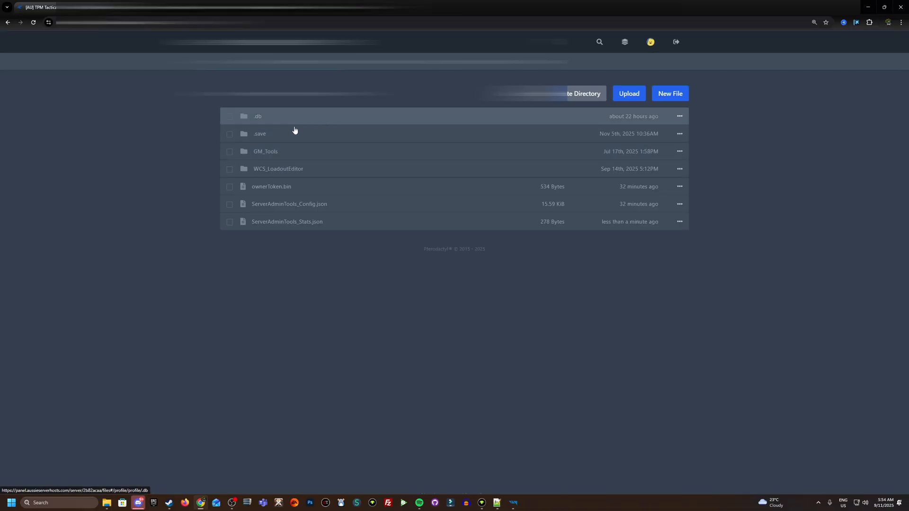
Step: Open the .save folder and drill into playthrough000 to list savepoint000–savepoint005
click(260, 133)
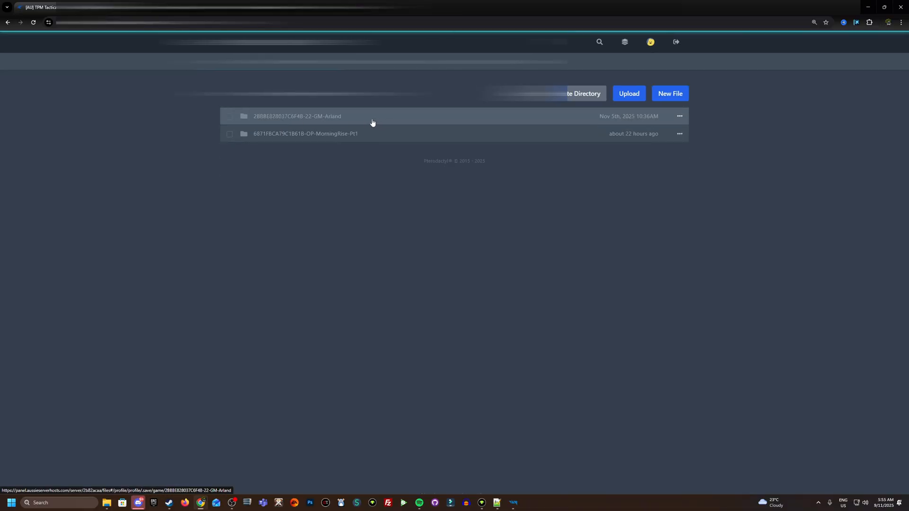
mouse_move(377, 138)
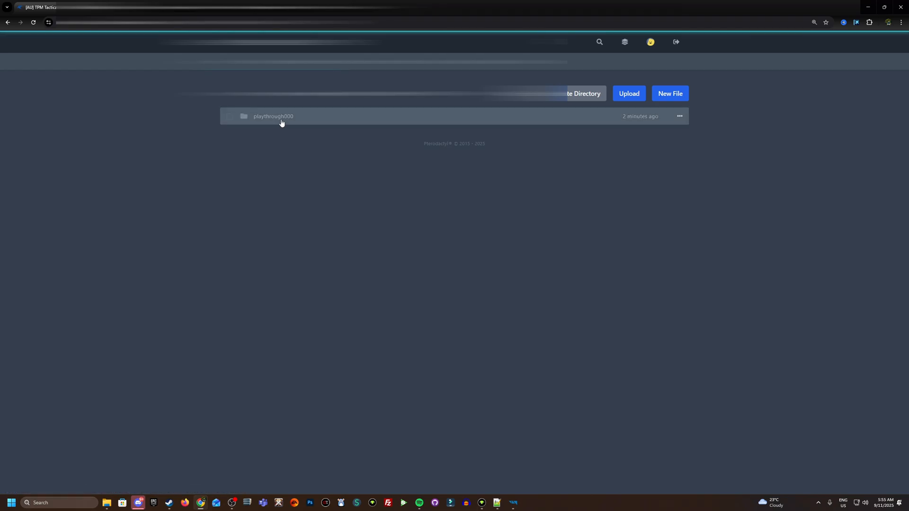
click(274, 117)
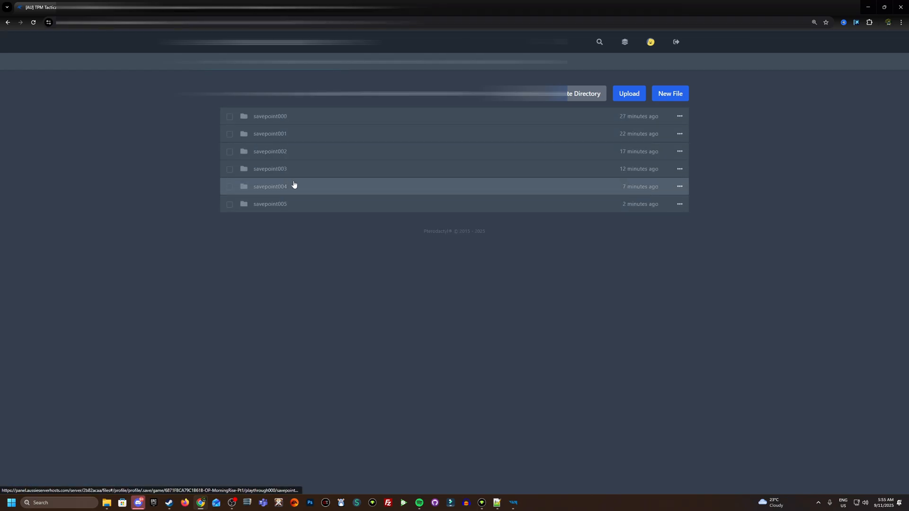
mouse_move(288, 169)
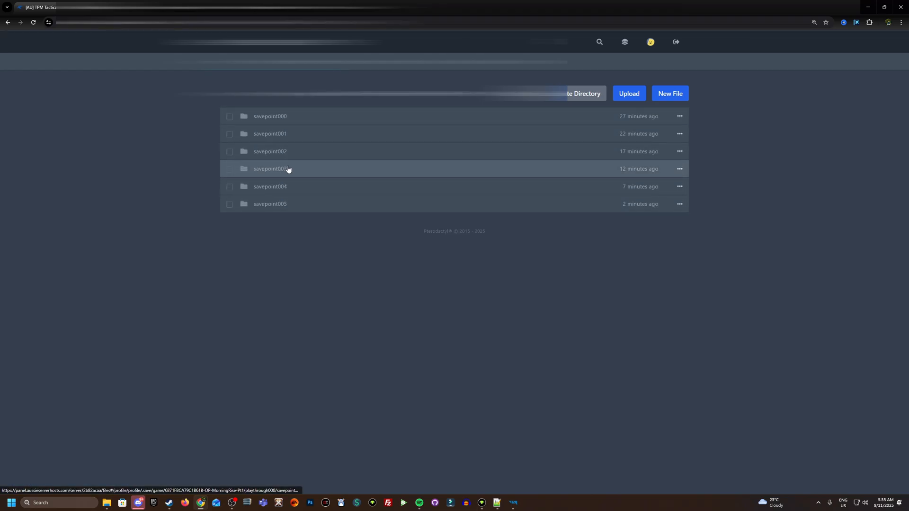
mouse_move(280, 208)
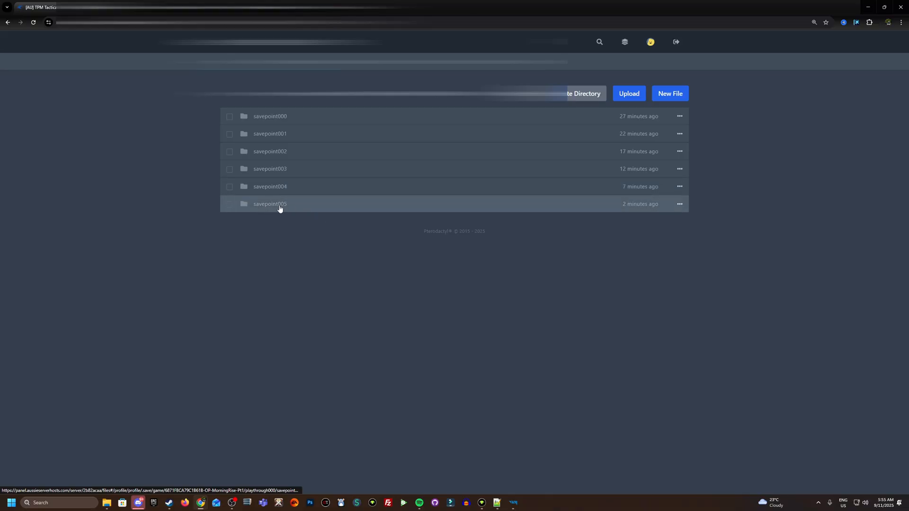
mouse_move(321, 205)
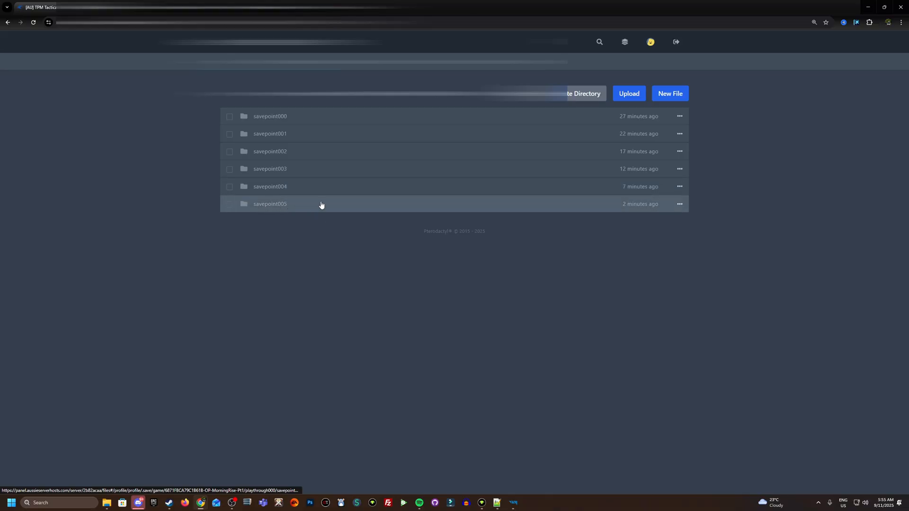
mouse_move(297, 155)
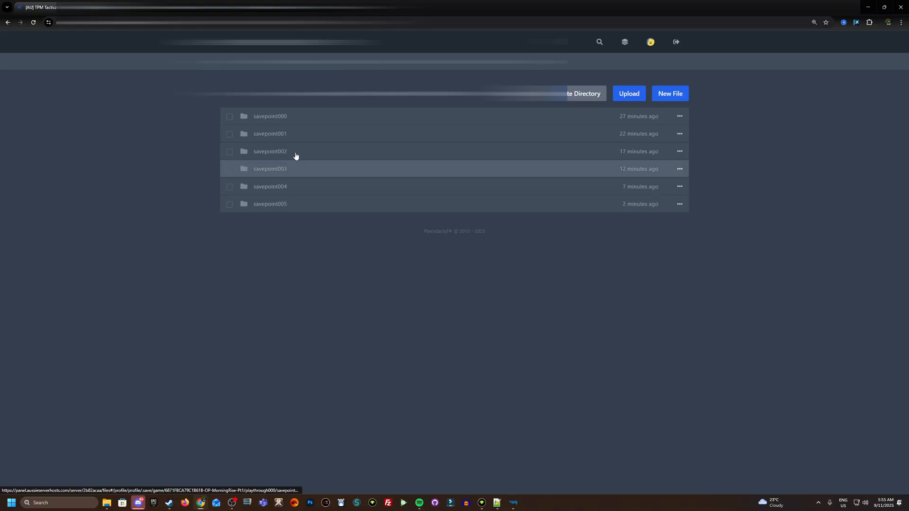
mouse_move(293, 169)
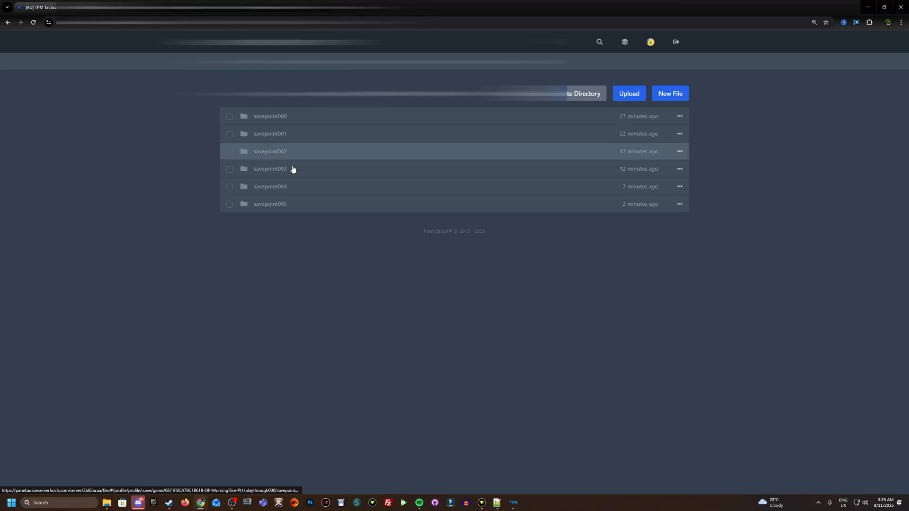
mouse_move(480, 153)
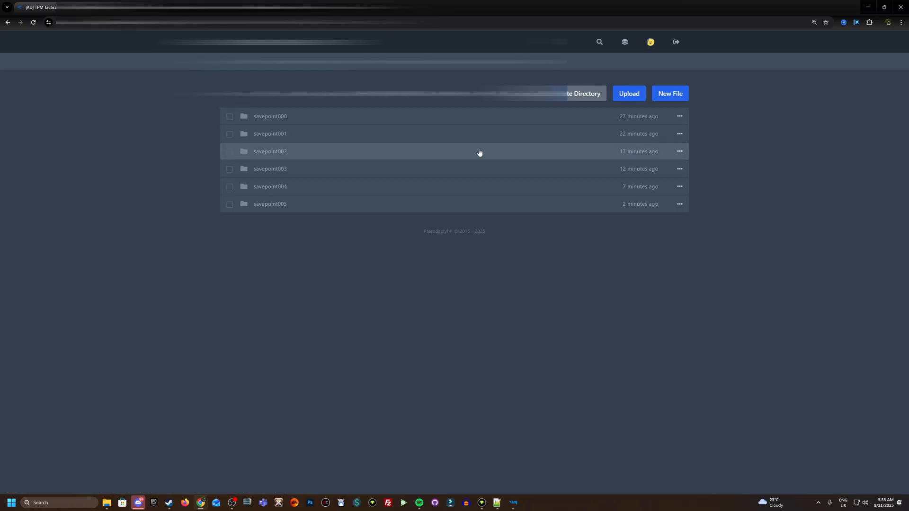
mouse_move(291, 208)
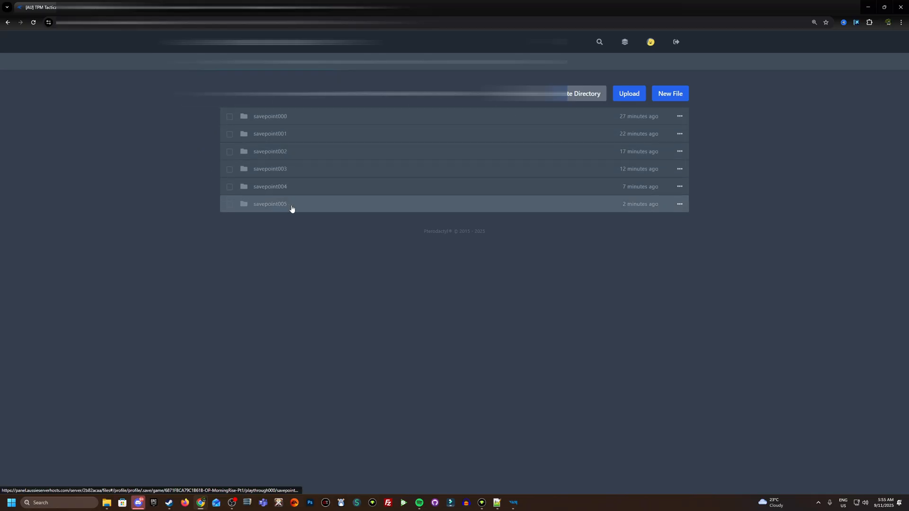
mouse_move(285, 207)
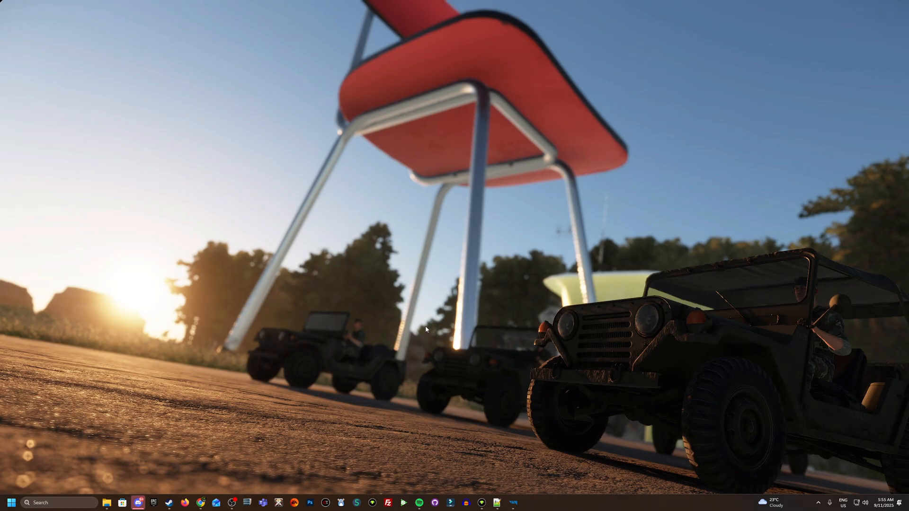
mouse_move(348, 368)
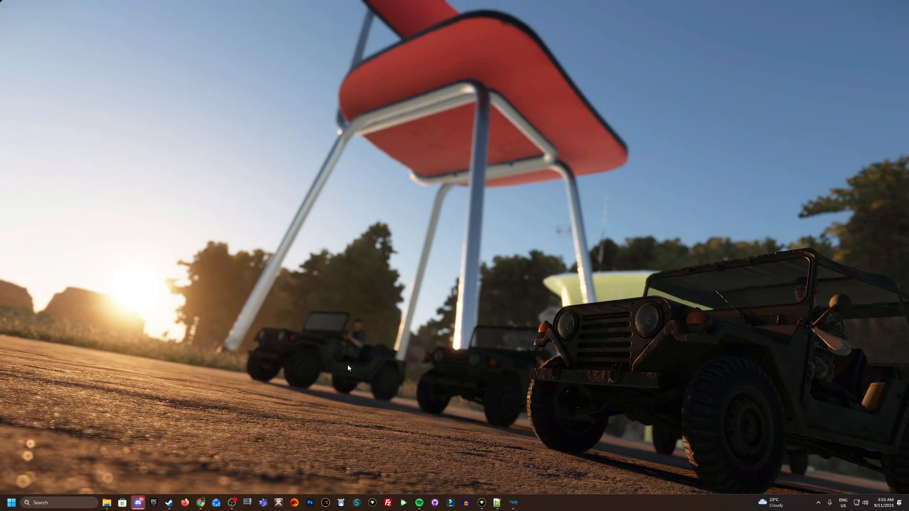
mouse_move(485, 329)
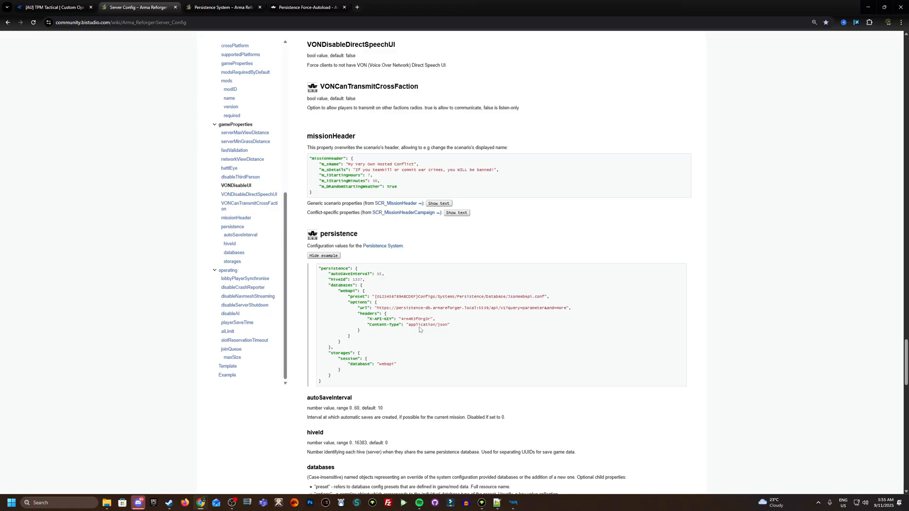
Step: Scroll down the Server Config wiki to the persistence example block
scroll(down, 3)
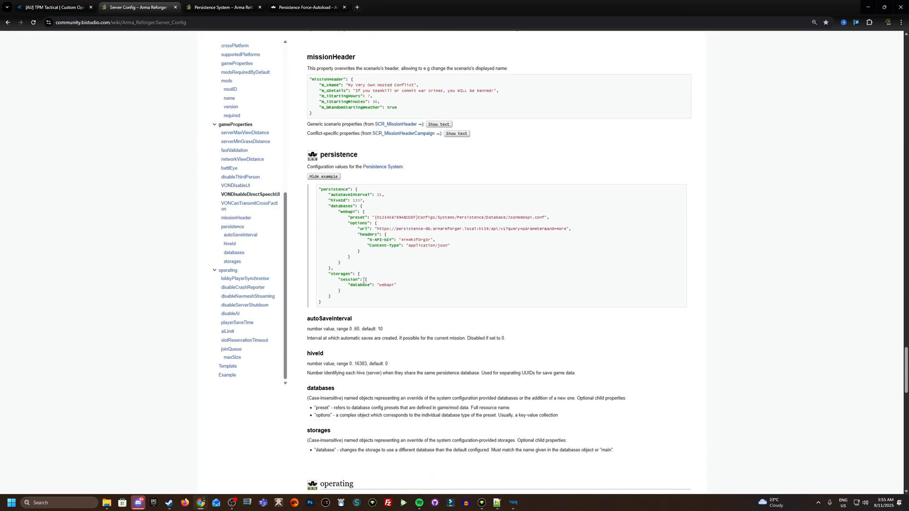
scroll(down, 3)
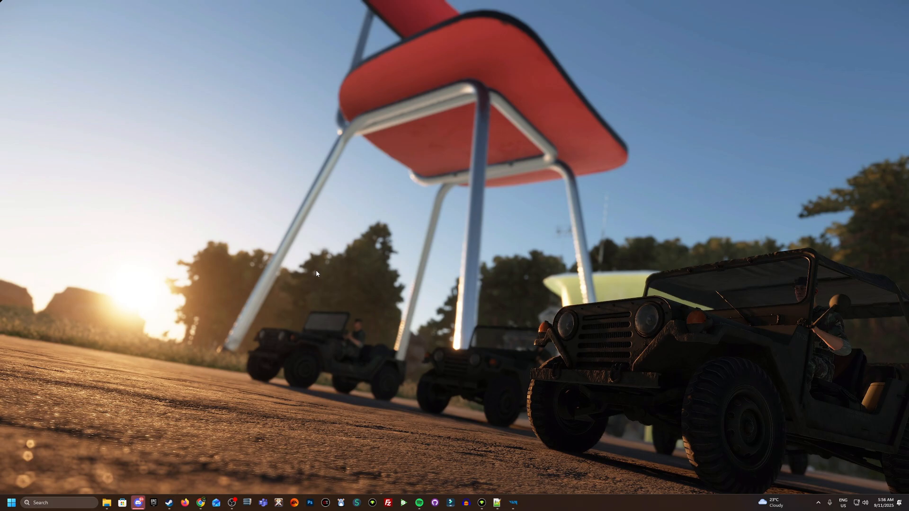
mouse_move(519, 236)
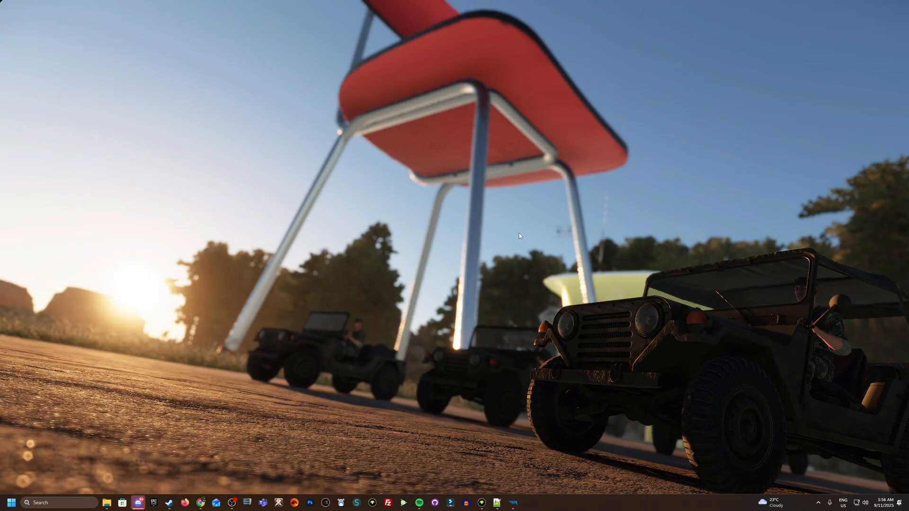